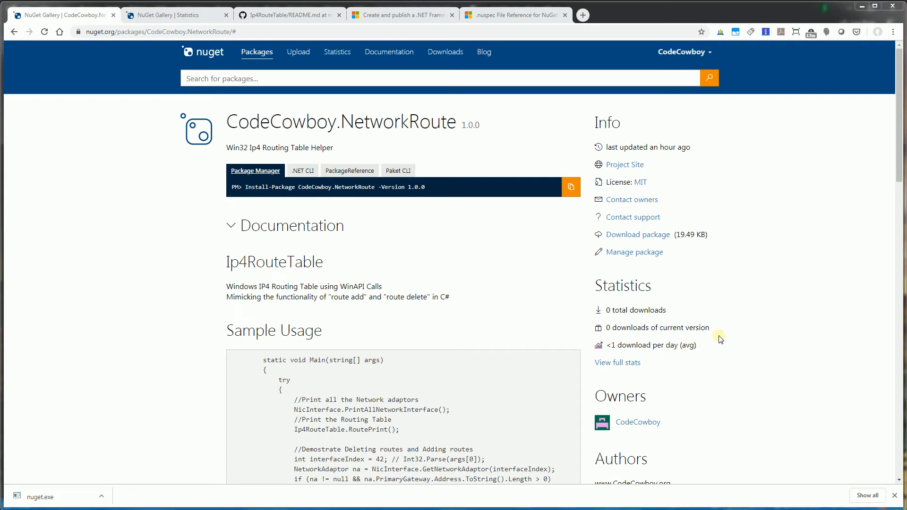
pyautogui.moveTo(557, 248)
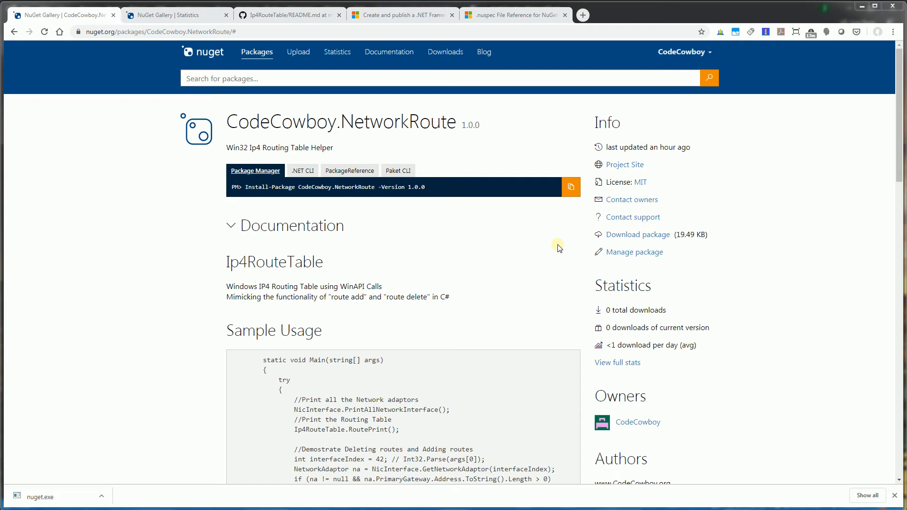
pyautogui.moveTo(559, 245)
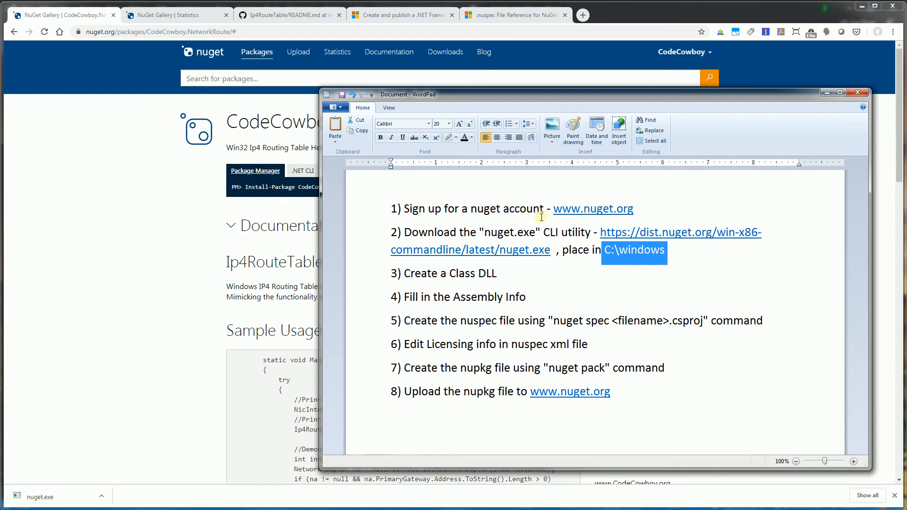
pyautogui.moveTo(577, 218)
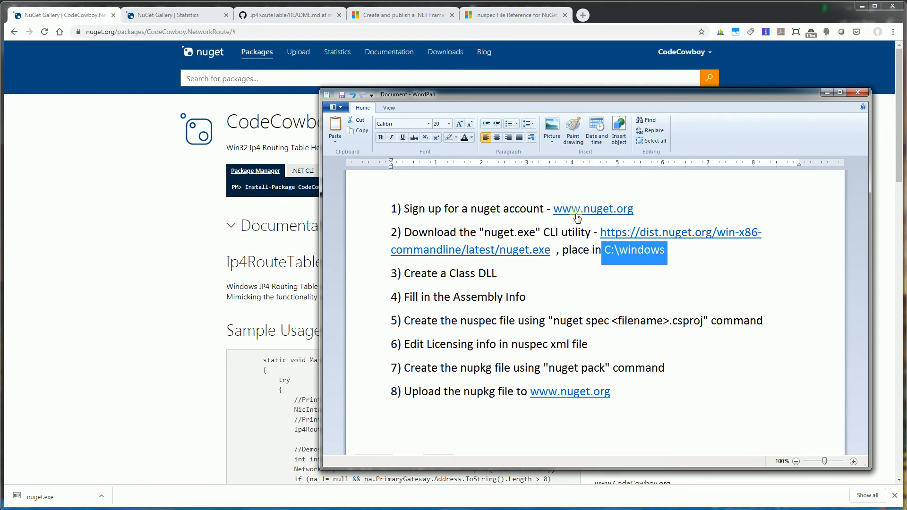
pyautogui.moveTo(558, 243)
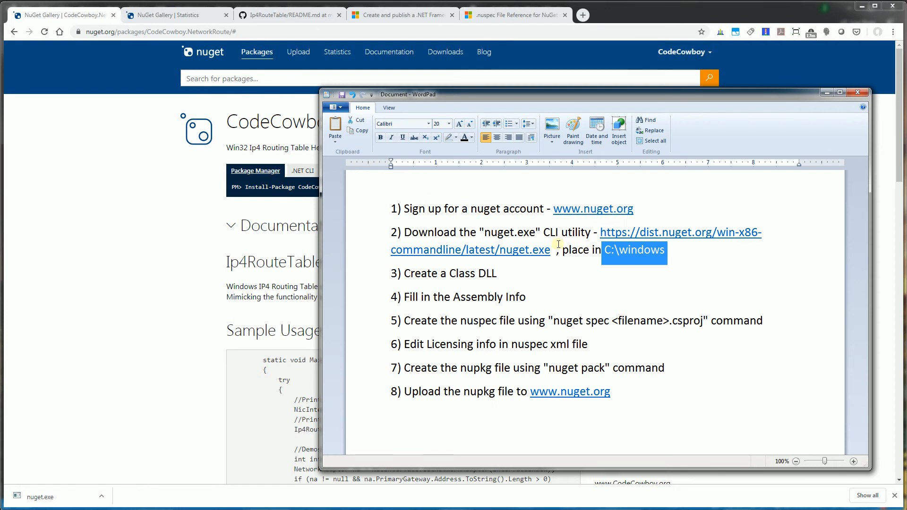
pyautogui.moveTo(500, 256)
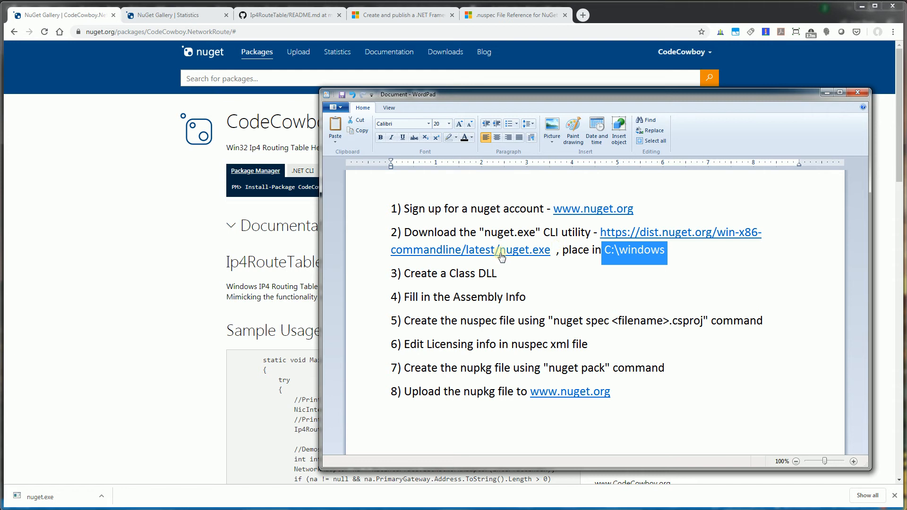
pyautogui.moveTo(517, 270)
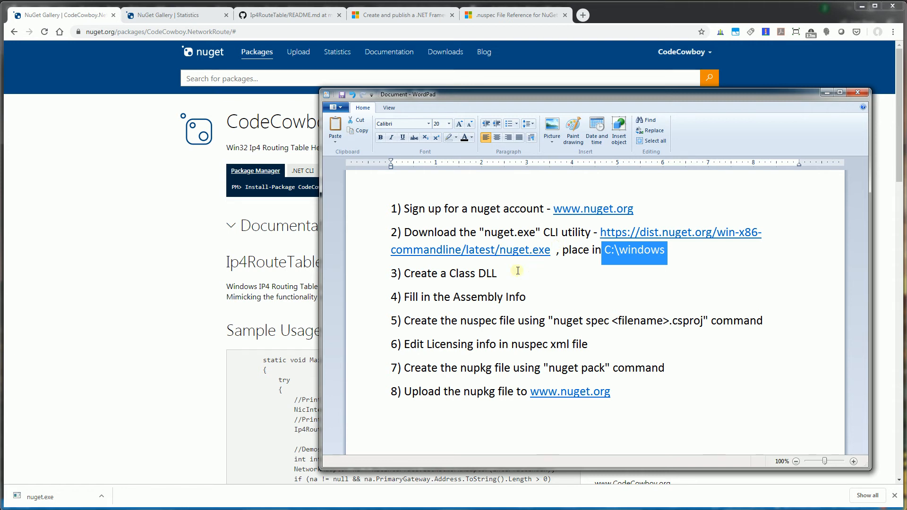
pyautogui.moveTo(588, 253)
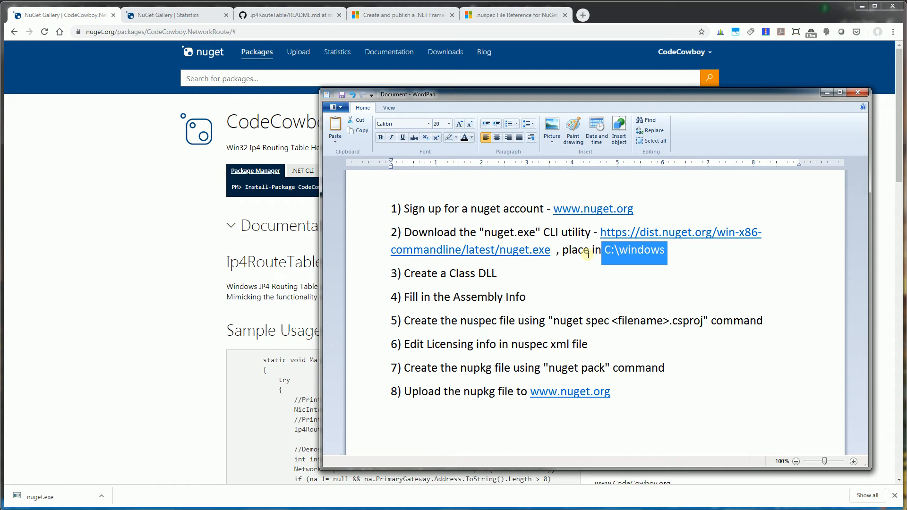
# Step: Highlight the Class DLL instructions, then review CodeCowboy.NetworkRoute's .NET Framework 4.6 properties and assembly info
pyautogui.doubleClick(572, 250)
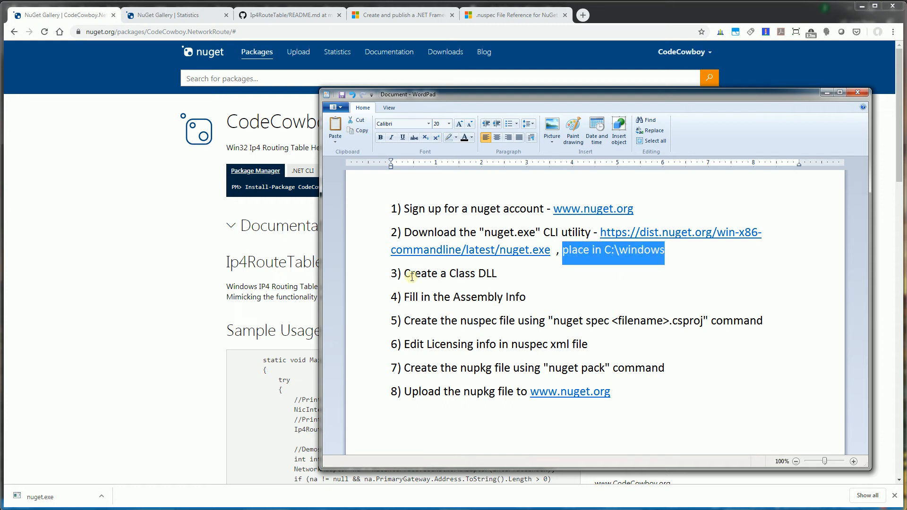
pyautogui.doubleClick(448, 274)
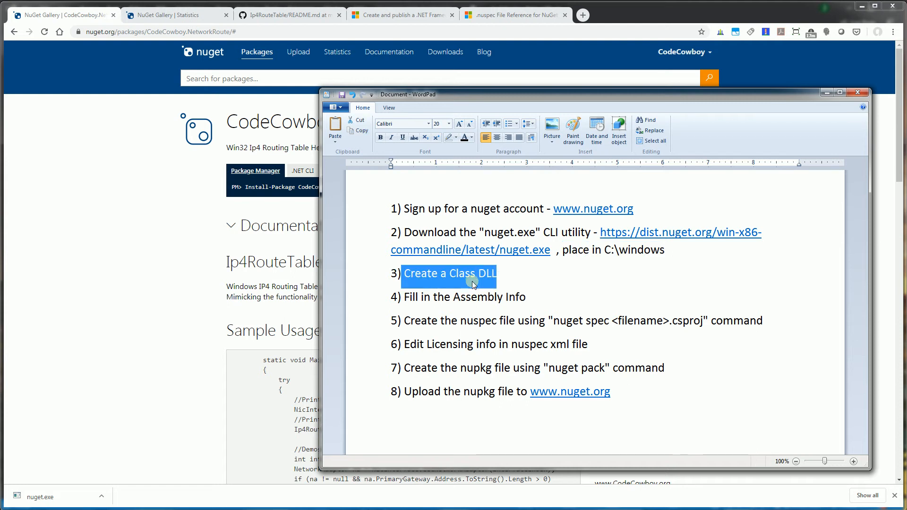
pyautogui.moveTo(422, 318)
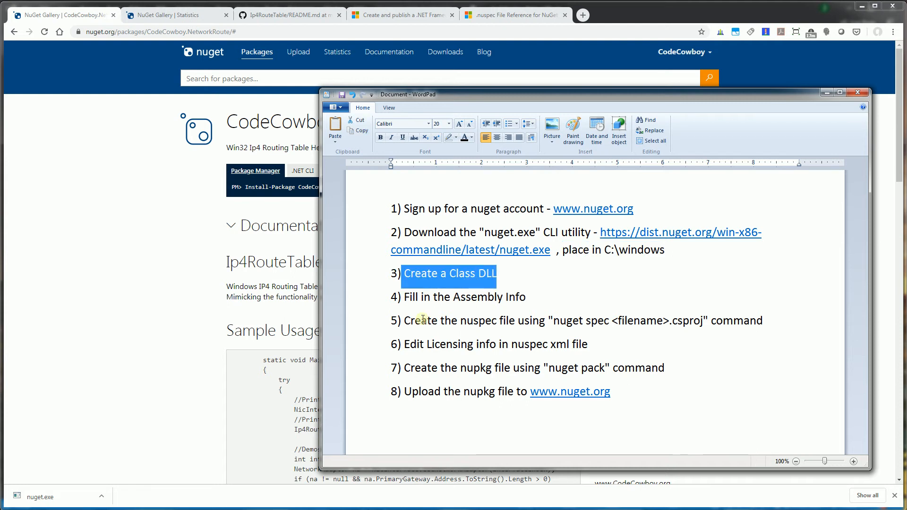
pyautogui.moveTo(169, 235)
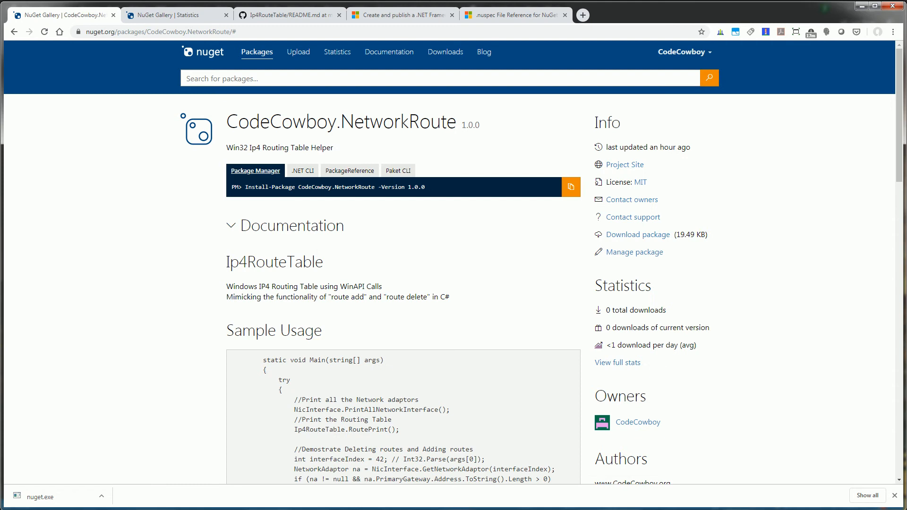
pyautogui.moveTo(309, 137)
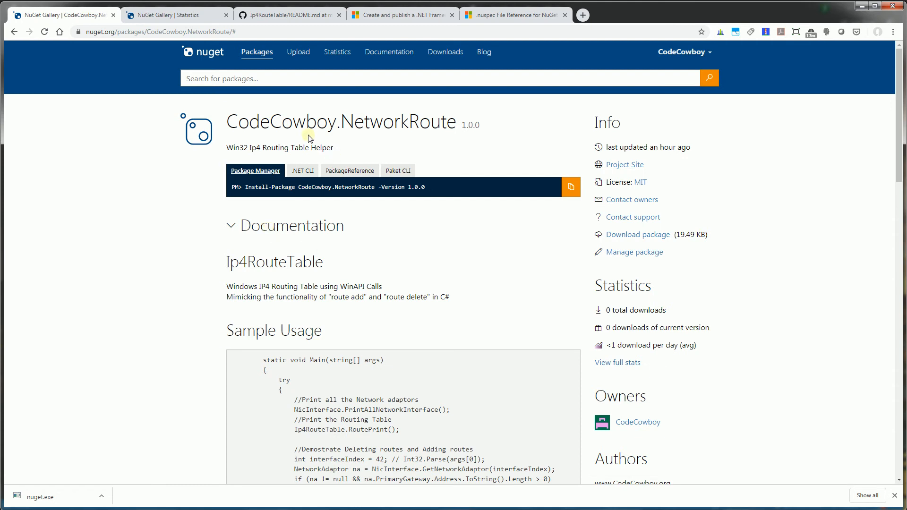
pyautogui.moveTo(230, 123)
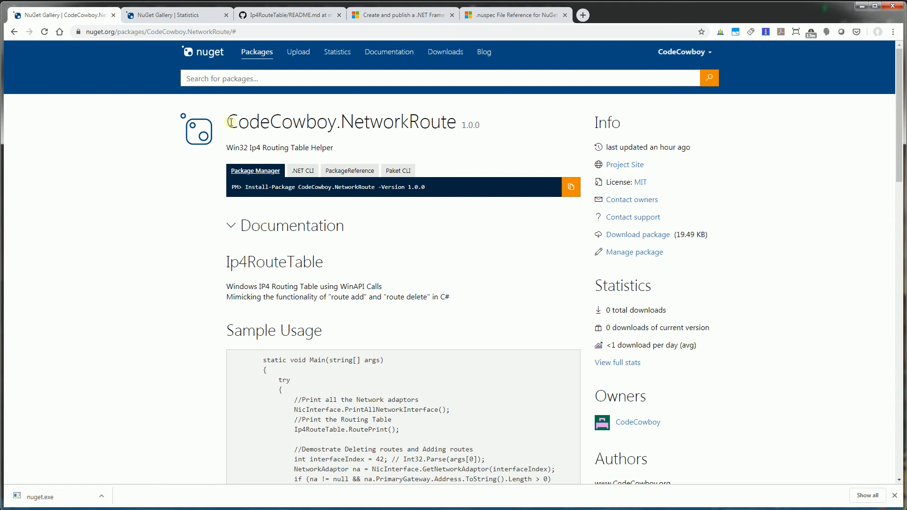
pyautogui.moveTo(330, 129)
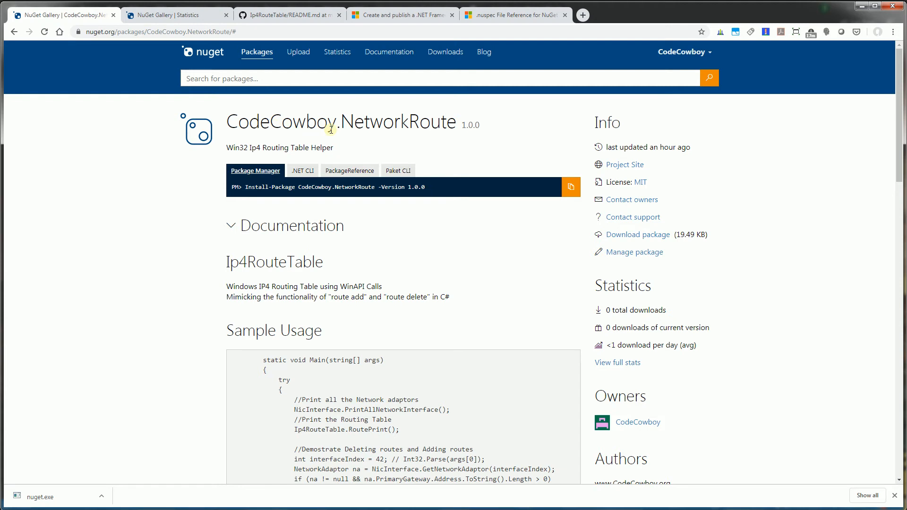
pyautogui.moveTo(227, 273)
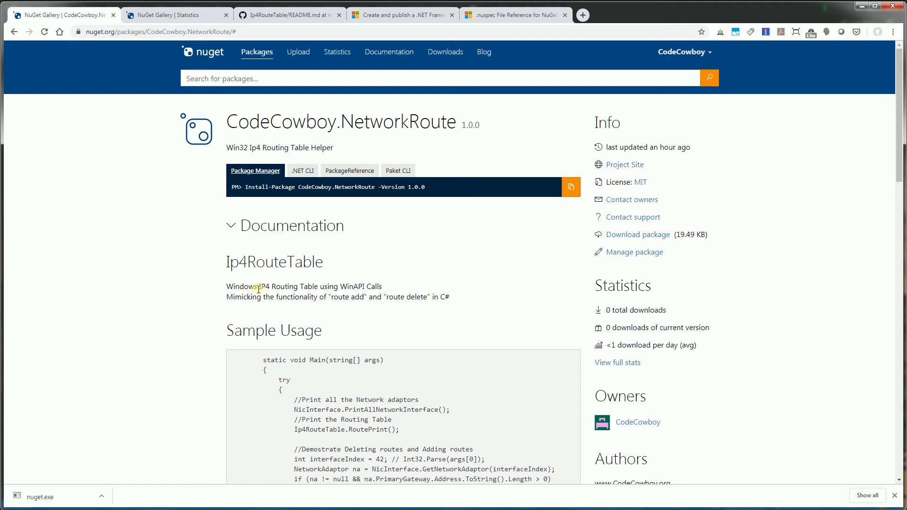
pyautogui.moveTo(358, 291)
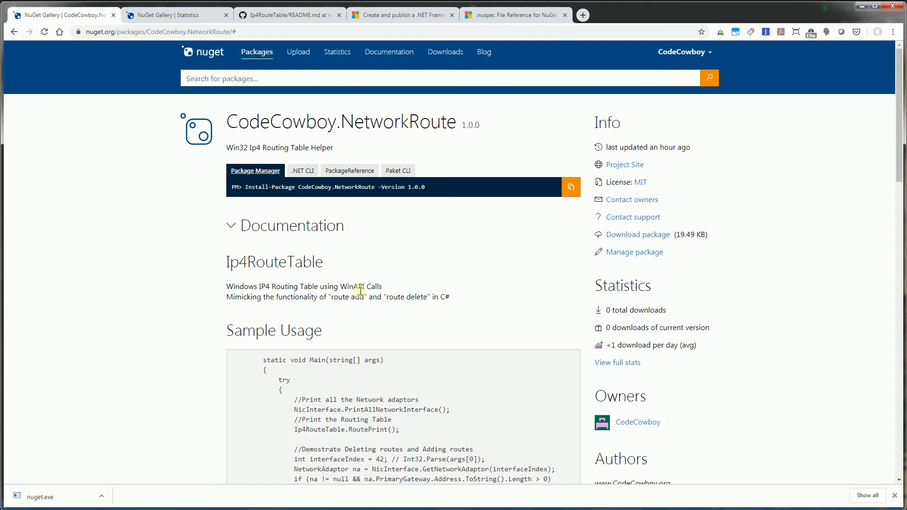
pyautogui.moveTo(340, 288)
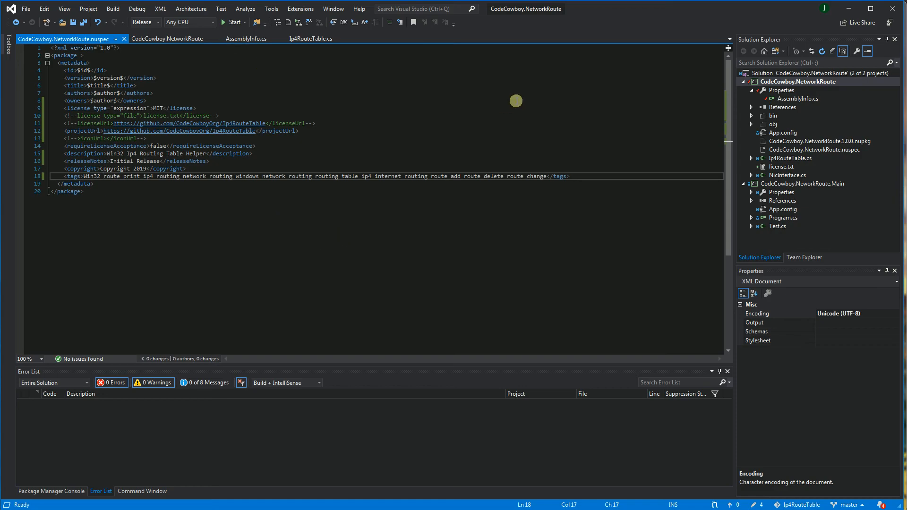
pyautogui.moveTo(803, 84)
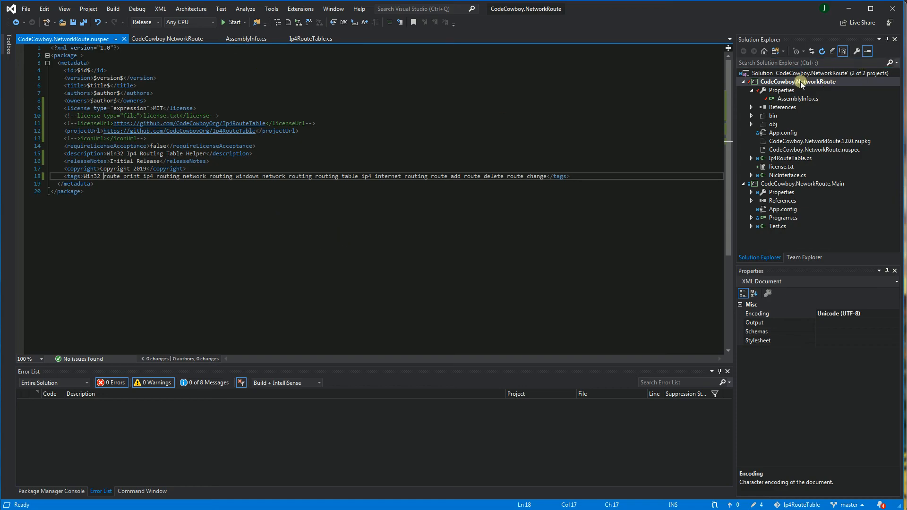
pyautogui.rightClick(799, 82)
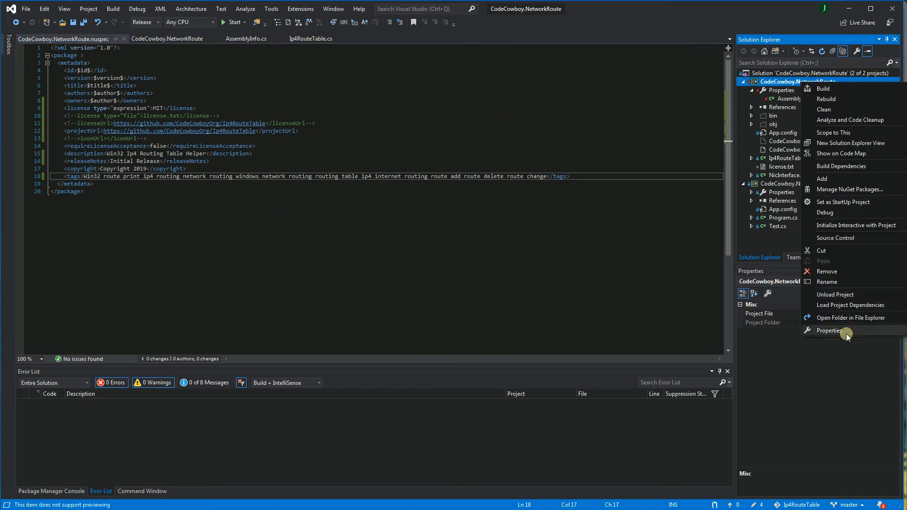
pyautogui.click(828, 330)
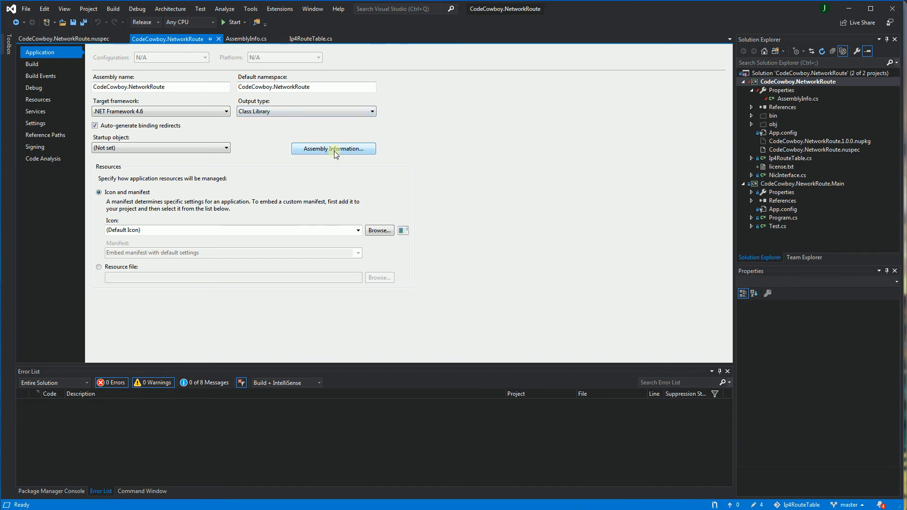
pyautogui.click(333, 149)
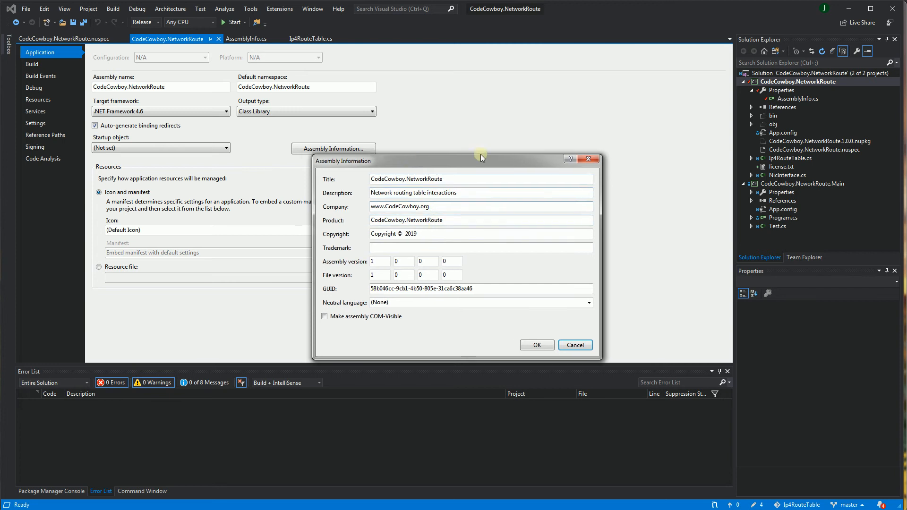
pyautogui.click(574, 345)
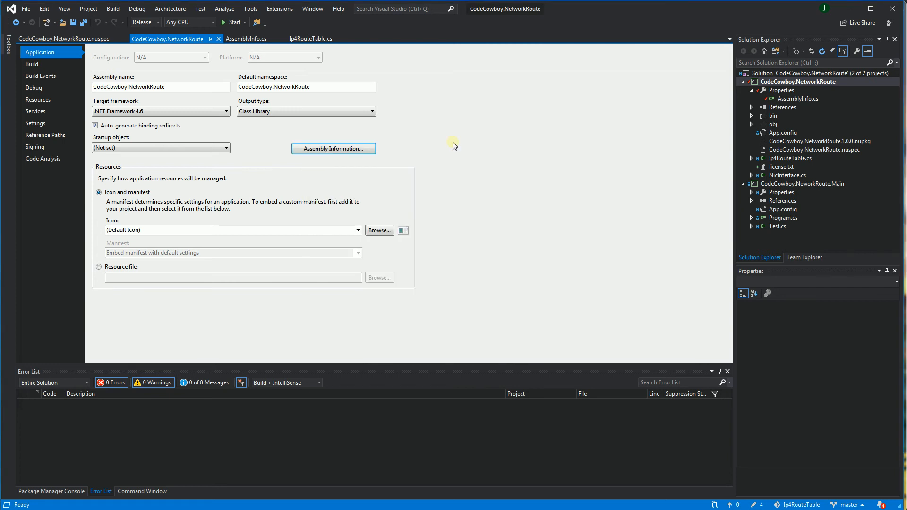
pyautogui.moveTo(432, 140)
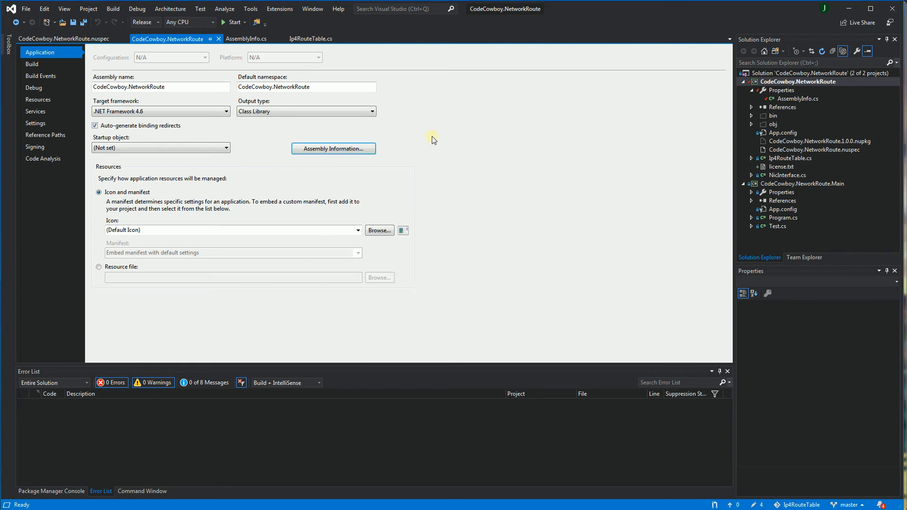
pyautogui.moveTo(240, 56)
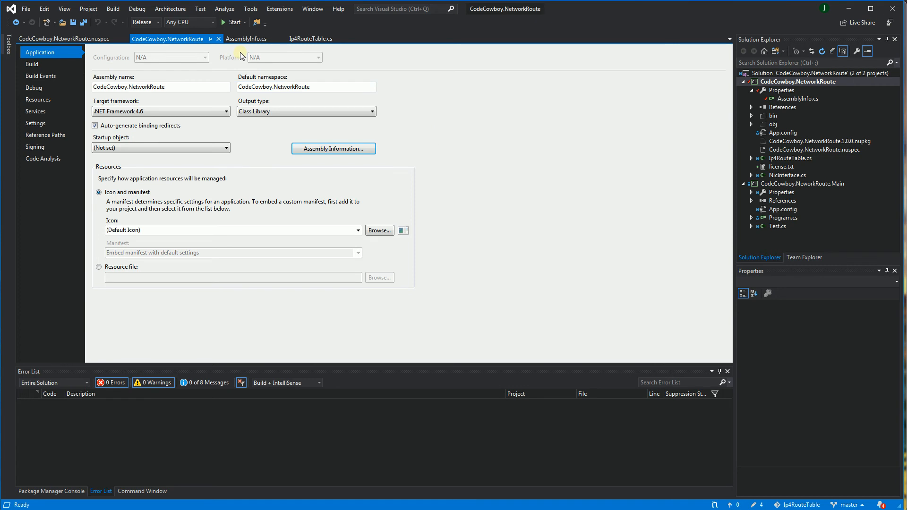
pyautogui.click(247, 38)
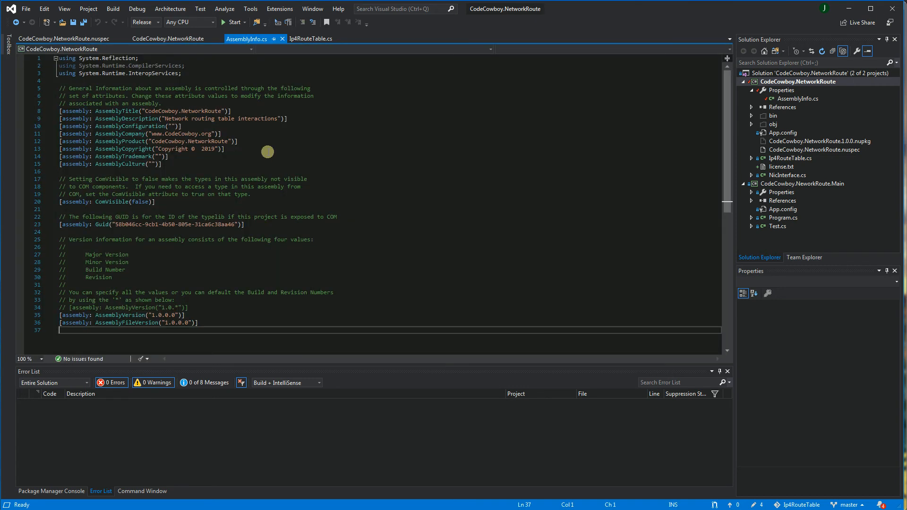
pyautogui.moveTo(249, 39)
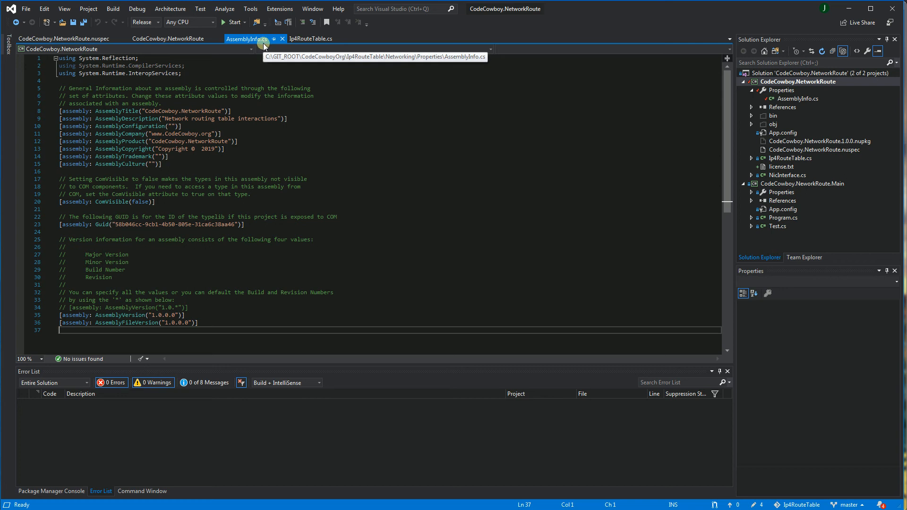
pyautogui.click(62, 38)
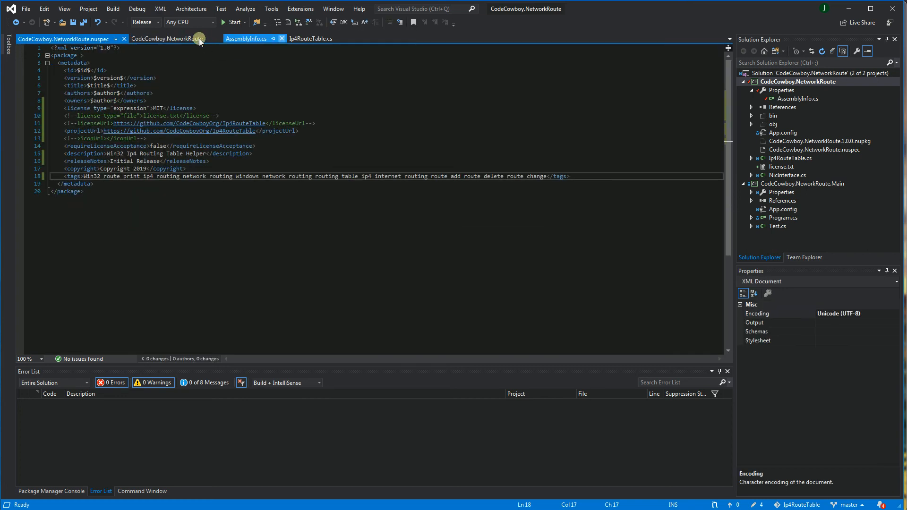
pyautogui.click(165, 38)
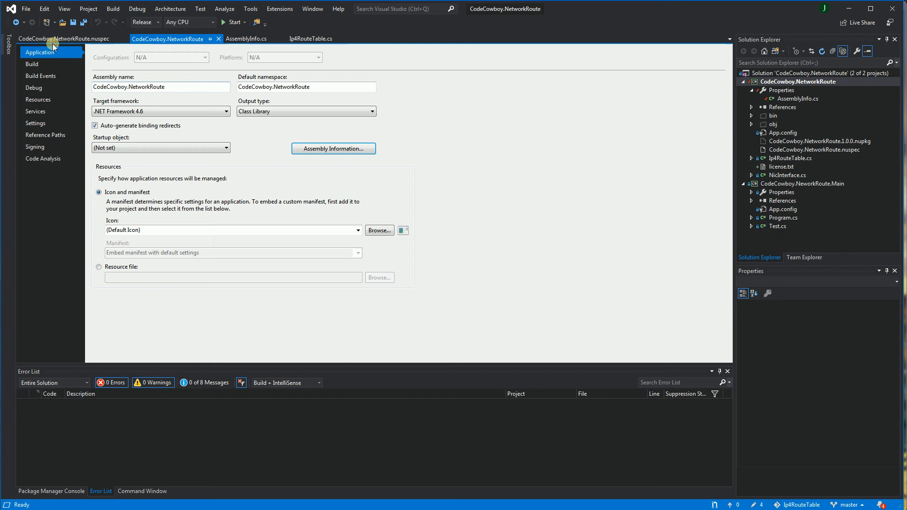
pyautogui.moveTo(333, 149)
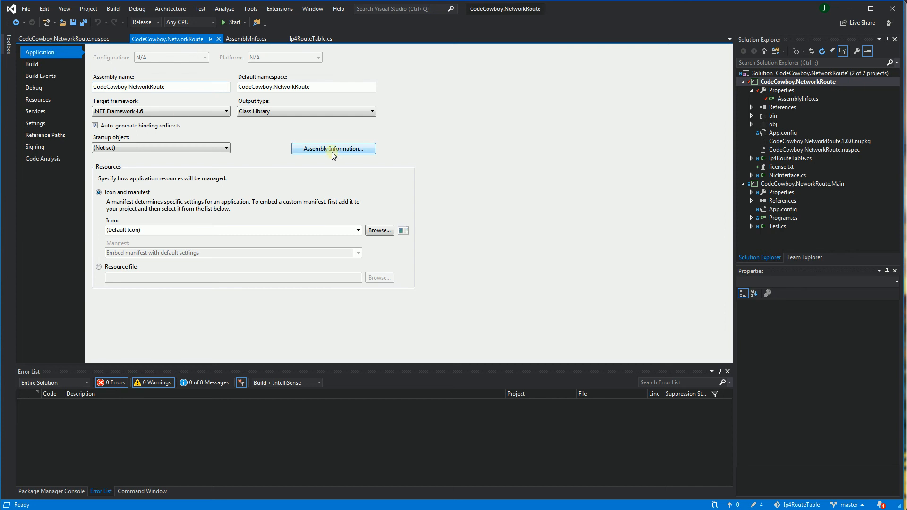
pyautogui.click(333, 149)
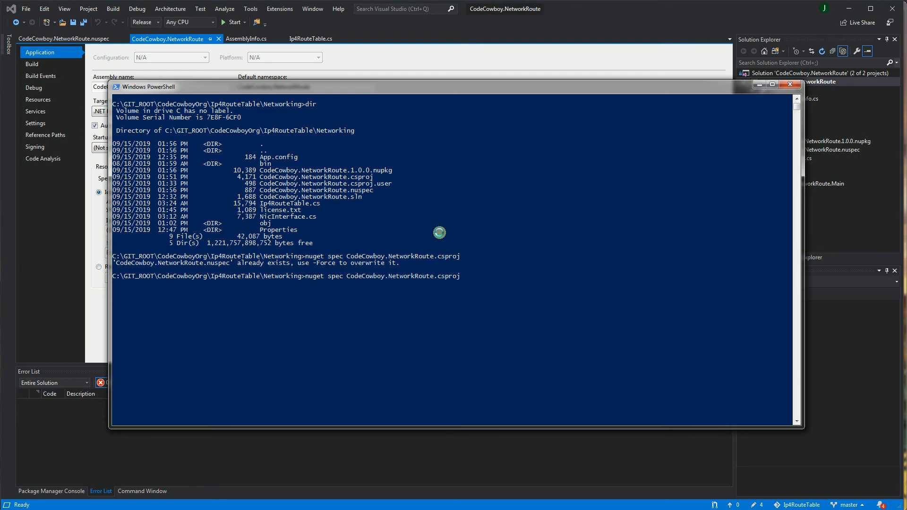
pyautogui.moveTo(311, 279)
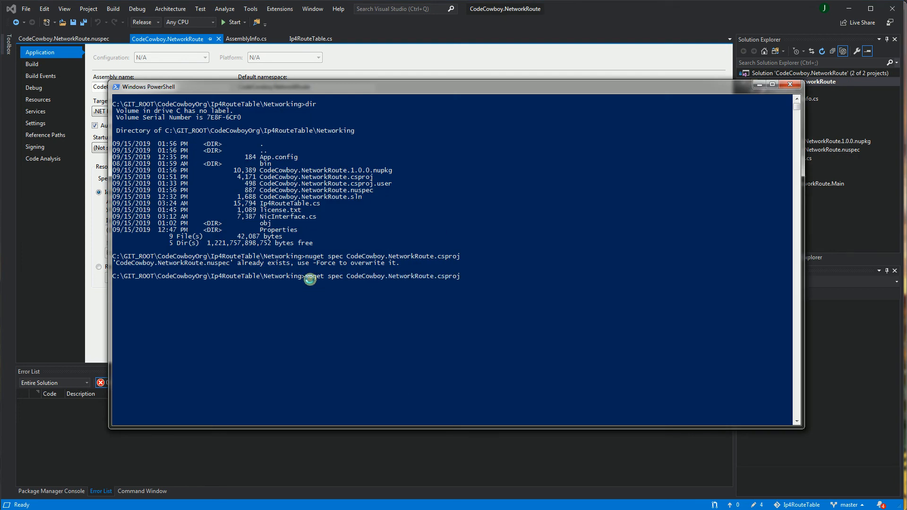
pyautogui.moveTo(440, 279)
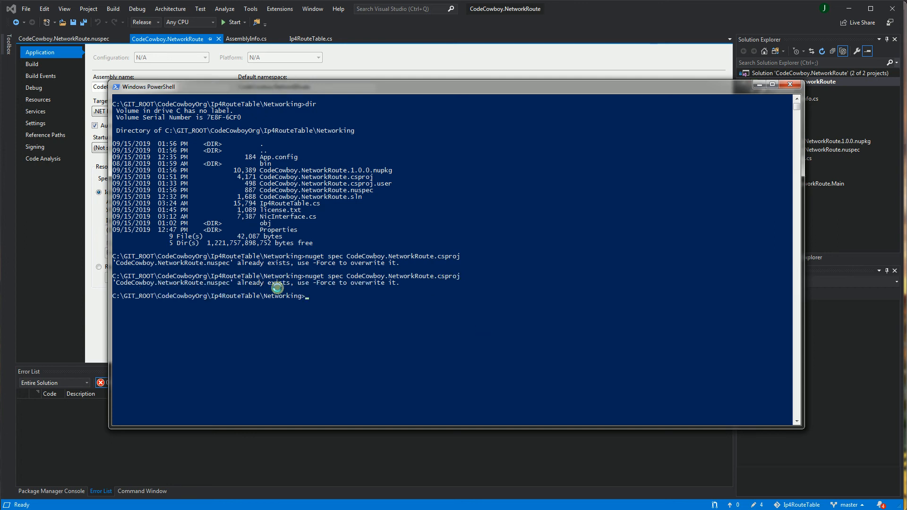
pyautogui.moveTo(240, 291)
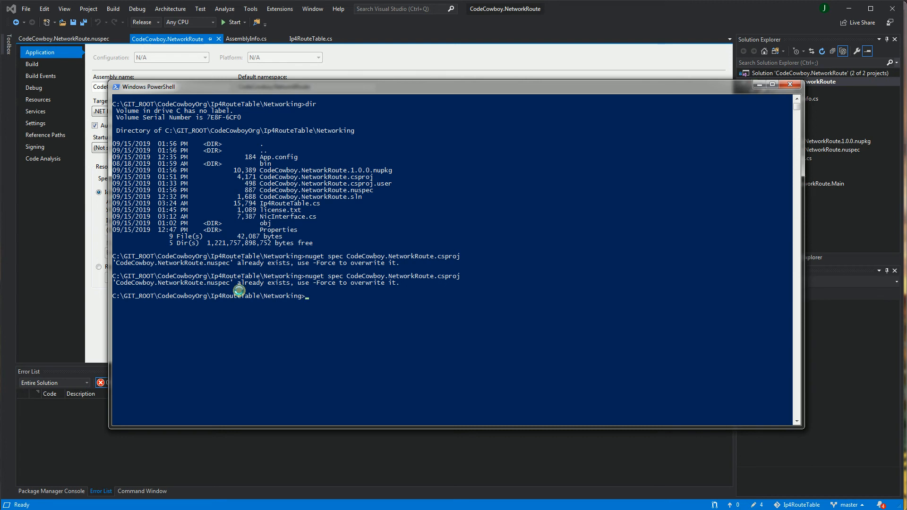
pyautogui.moveTo(446, 276)
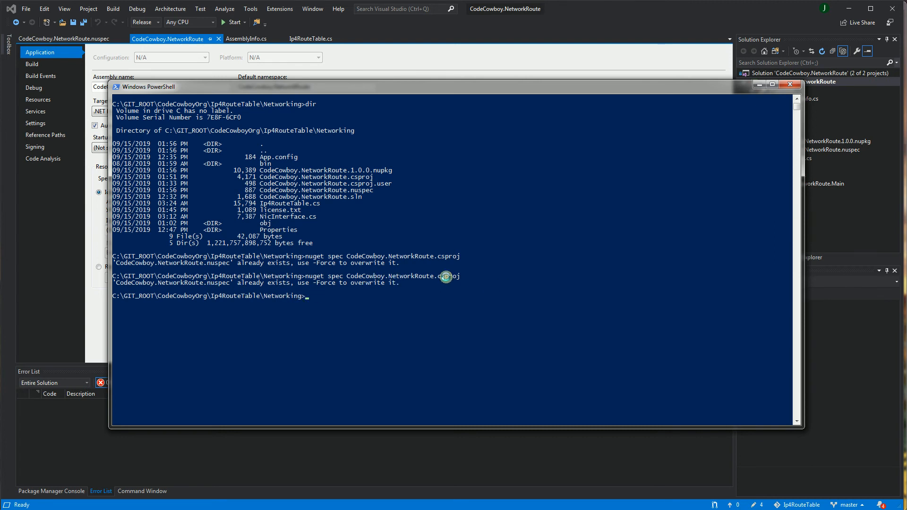
pyautogui.moveTo(214, 280)
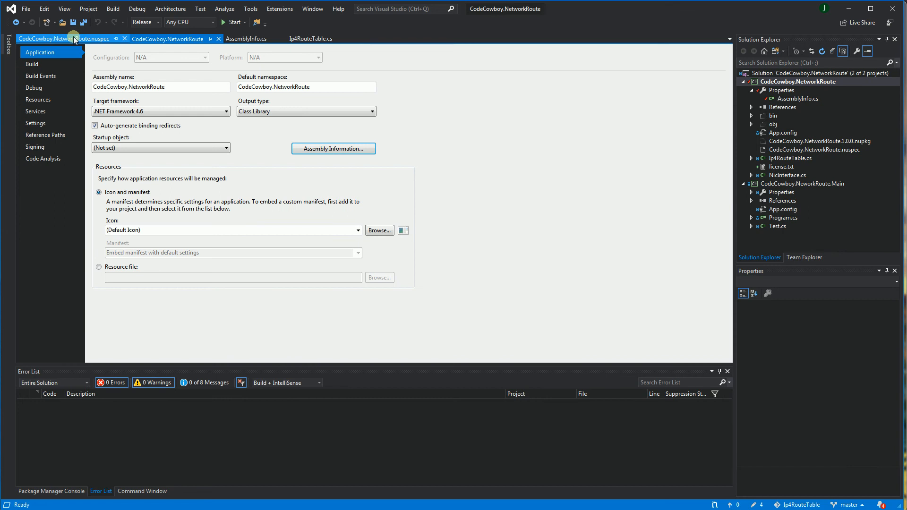
# Step: Open CodeCowboy.NetworkRoute.nuspec and highlight its title, owners and MIT license entries
pyautogui.click(63, 38)
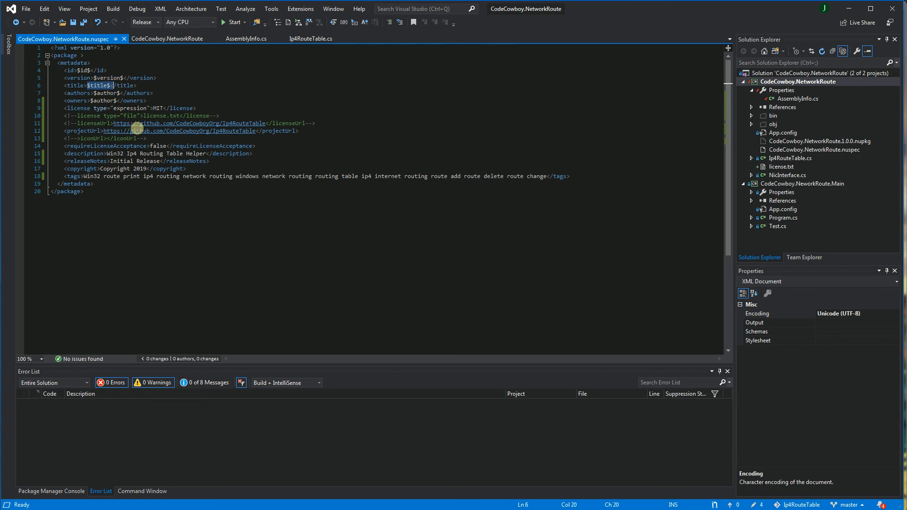
pyautogui.click(71, 116)
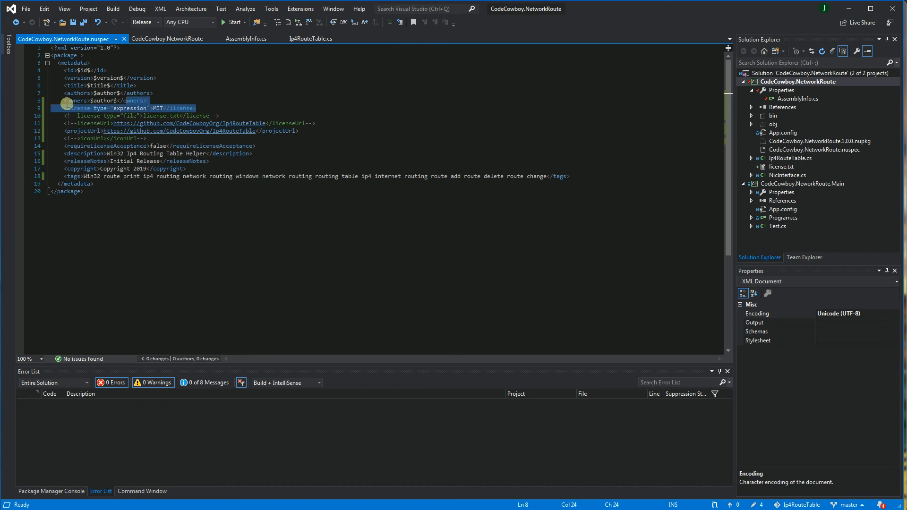
pyautogui.click(65, 108)
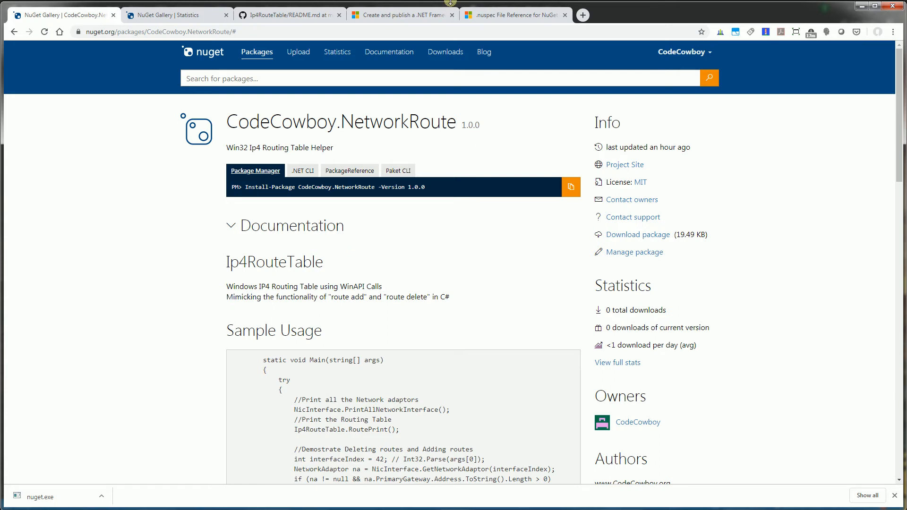
# Step: Read the nuspec reference on SPDX license expressions like BSD-2-Clause OR MIT, then view the GitHub README
pyautogui.click(515, 15)
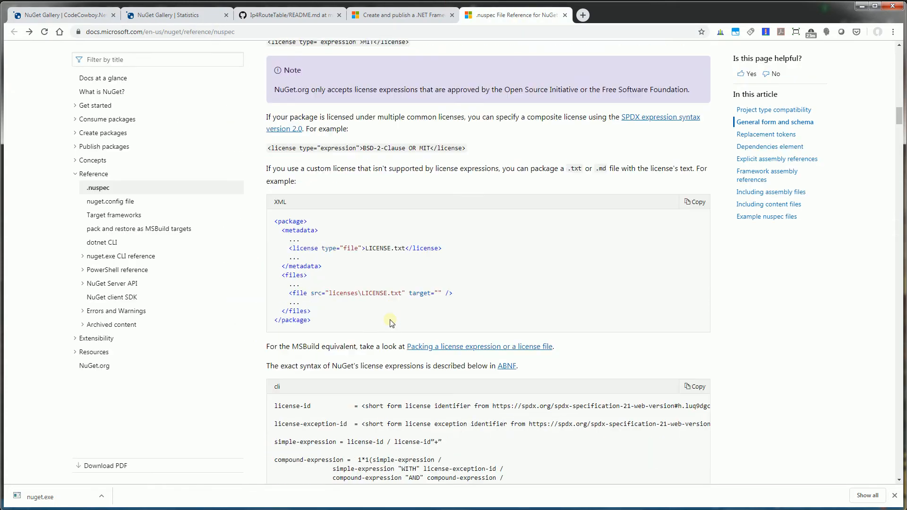
pyautogui.scroll(-3)
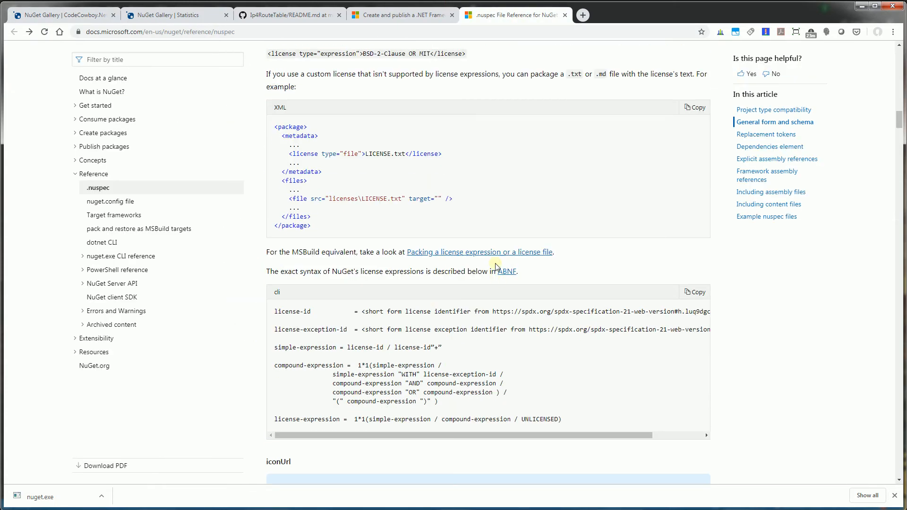
pyautogui.moveTo(401, 334)
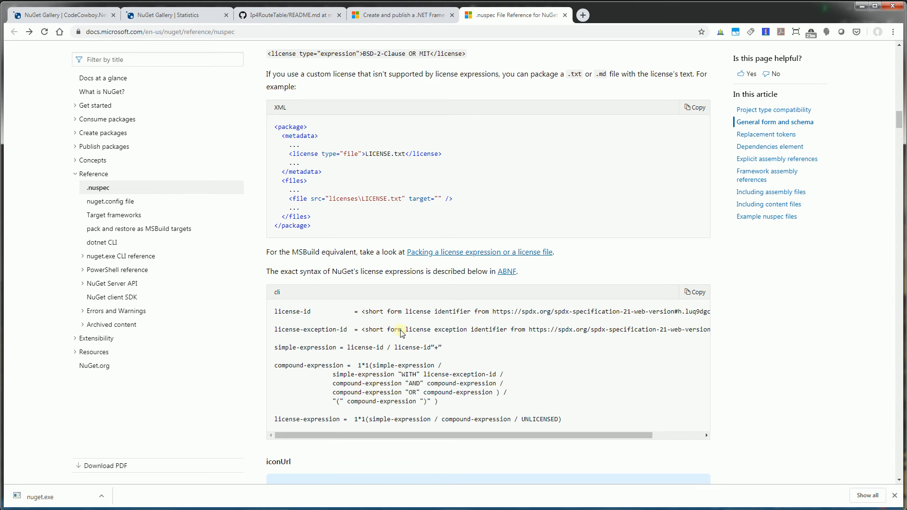
pyautogui.moveTo(326, 266)
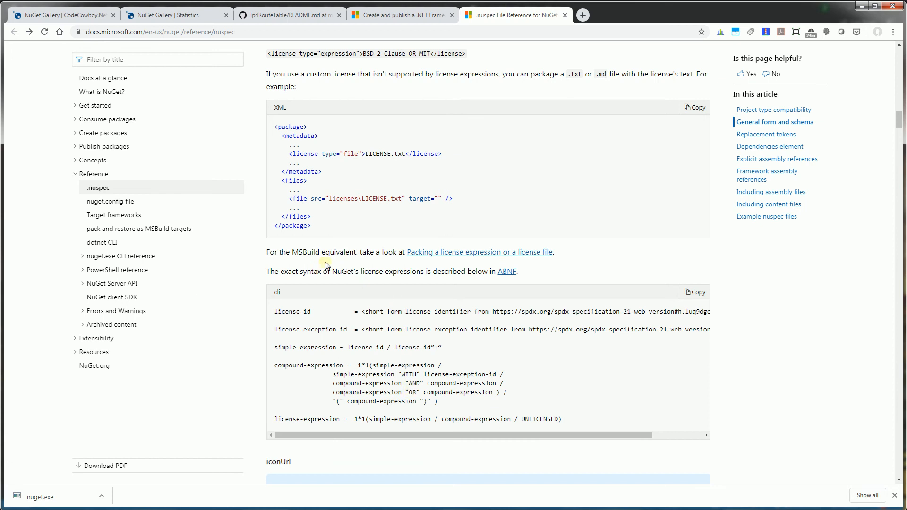
pyautogui.scroll(3)
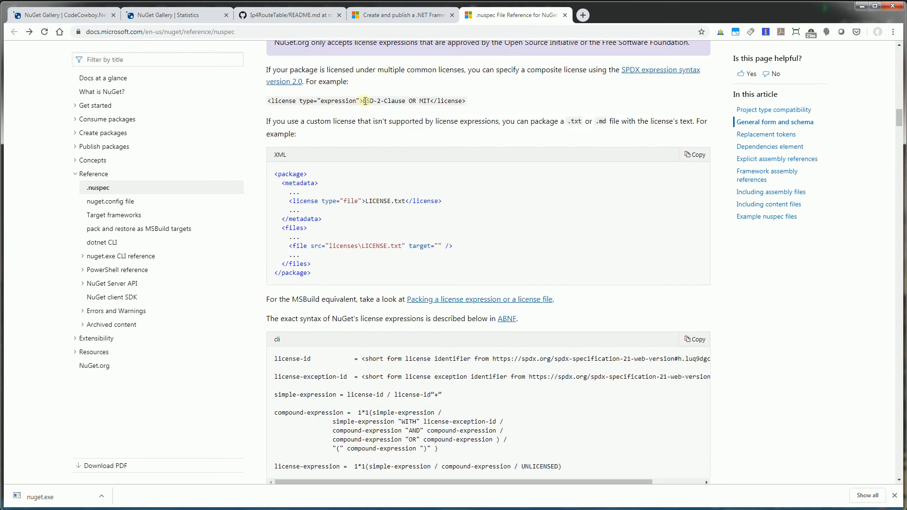
pyautogui.scroll(3)
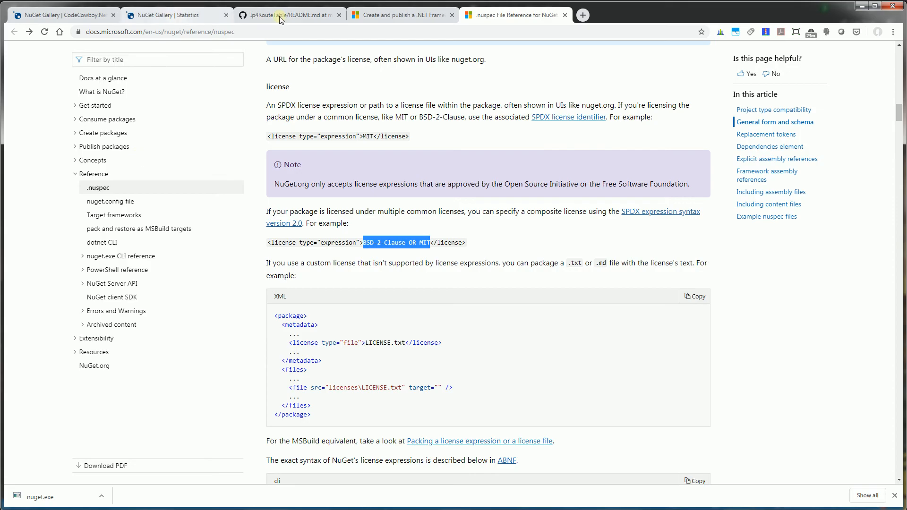
pyautogui.click(287, 15)
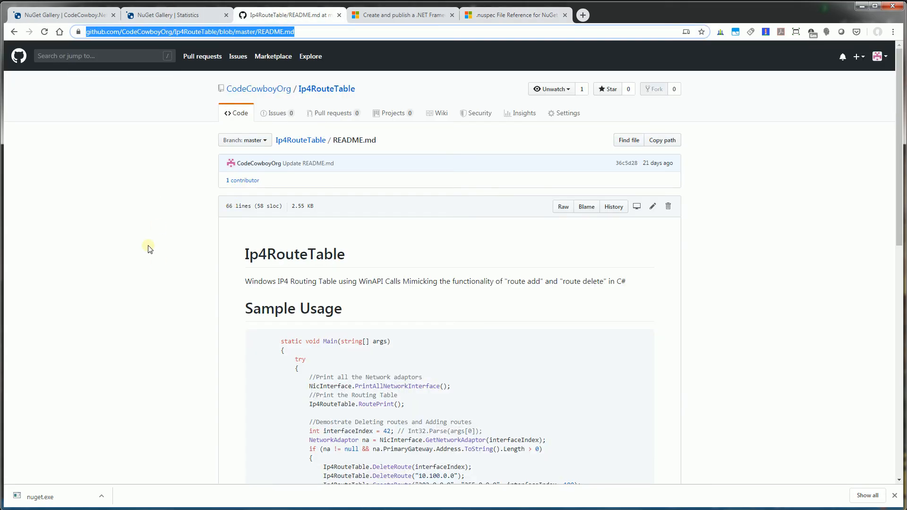
pyautogui.moveTo(165, 60)
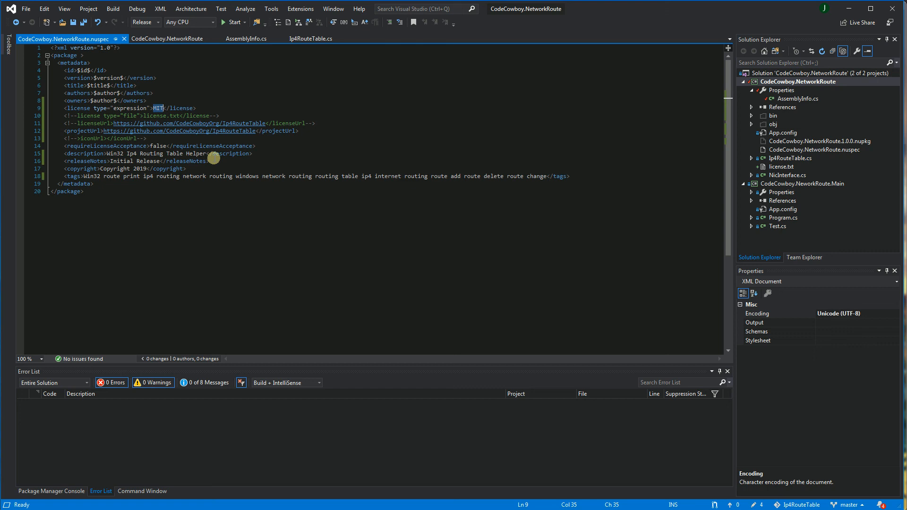
pyautogui.moveTo(112, 150)
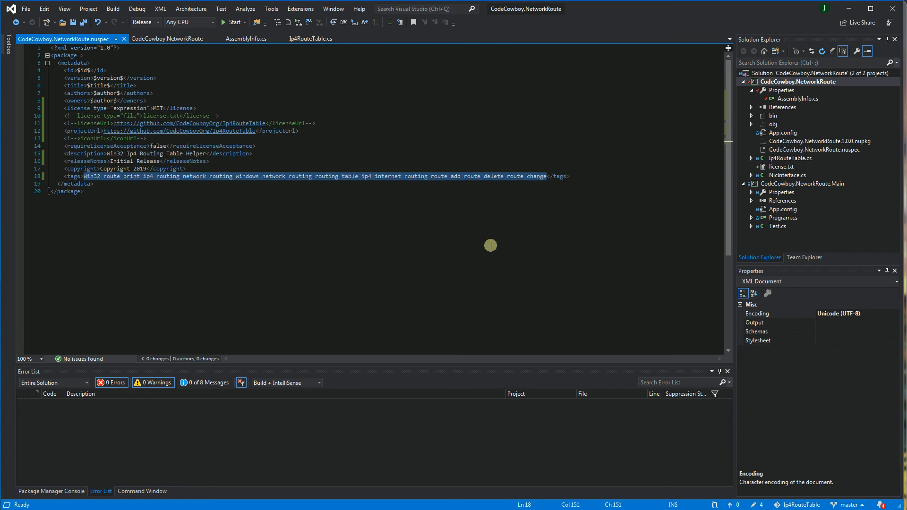
# Step: Select the nuspec's MIT license and tags lines to review them
pyautogui.click(84, 191)
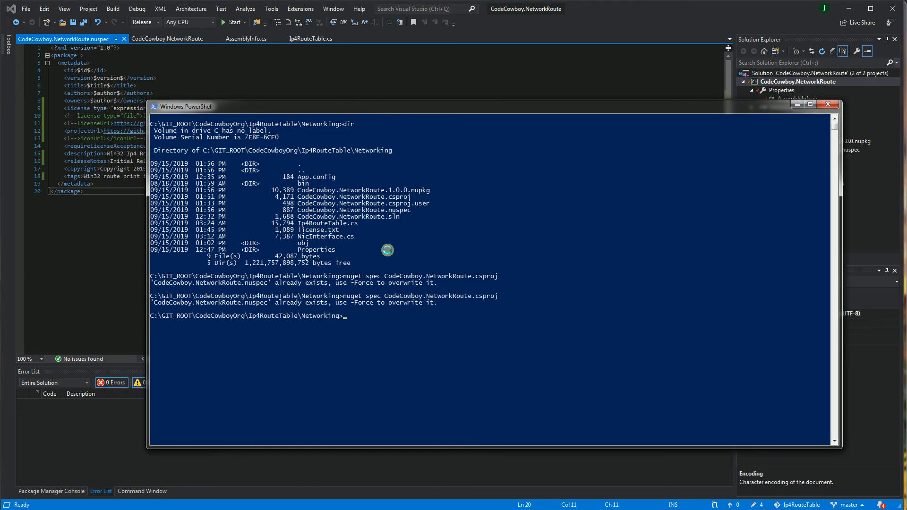
pyautogui.moveTo(418, 302)
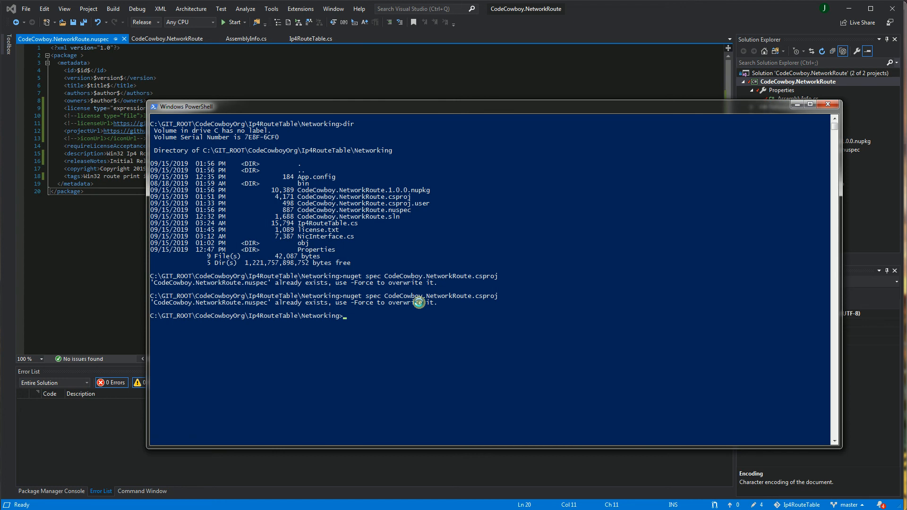
# Step: Run nuget pack in PowerShell to produce CodeCowboy.NetworkRoute.1.0.0.nupkg
pyautogui.write('nuget pack')
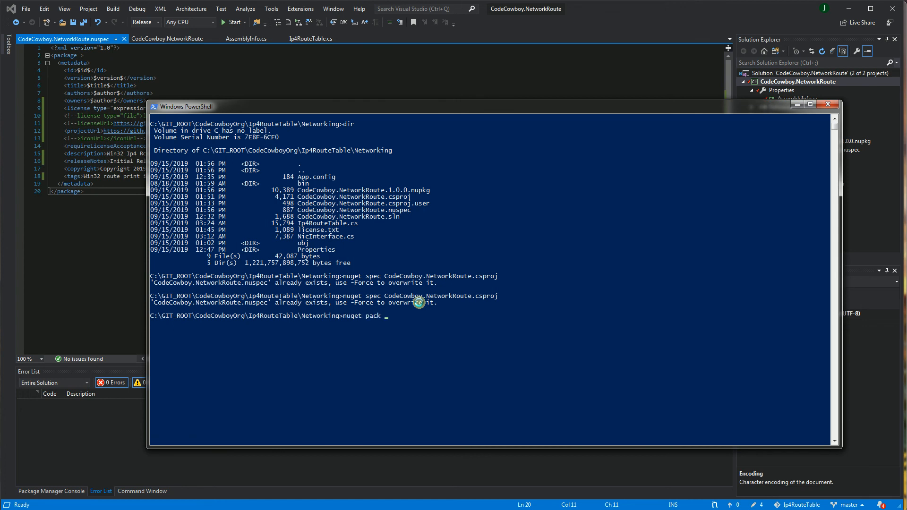
pyautogui.press('Return')
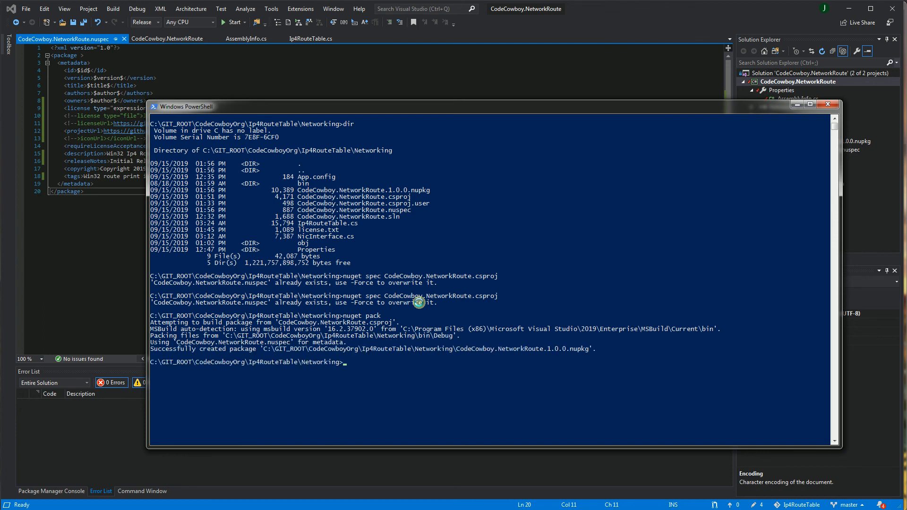
pyautogui.moveTo(536, 478)
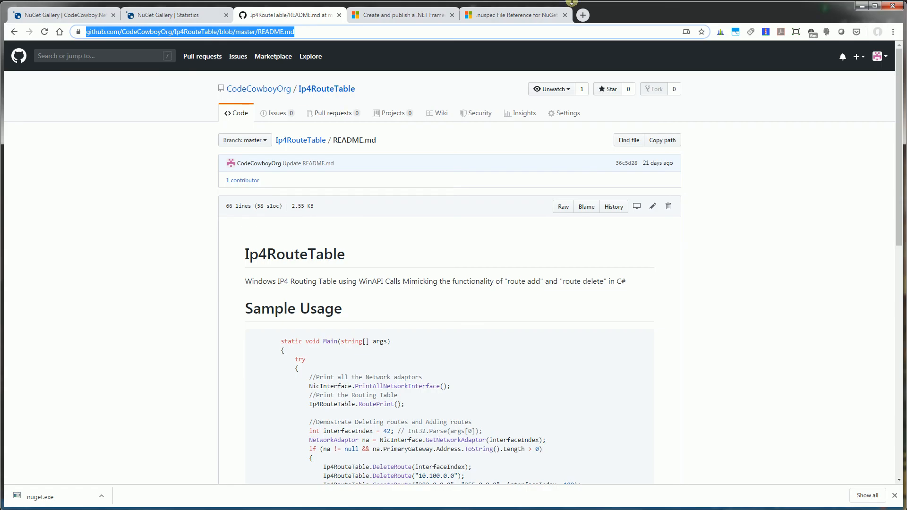
pyautogui.moveTo(403, 14)
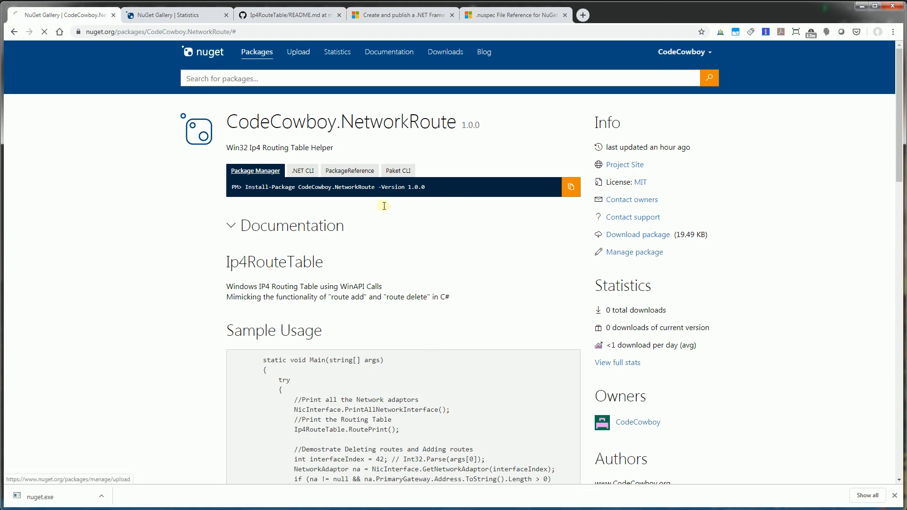
# Step: On the upload page, browse into the Networking folder for CodeCowboy.NetworkRoute.1.0.0.nupkg
pyautogui.click(703, 202)
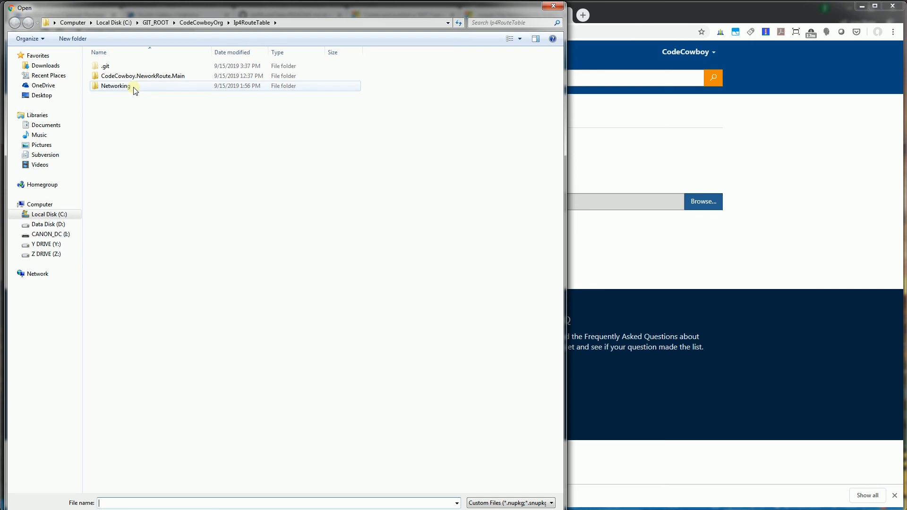
pyautogui.moveTo(146, 89)
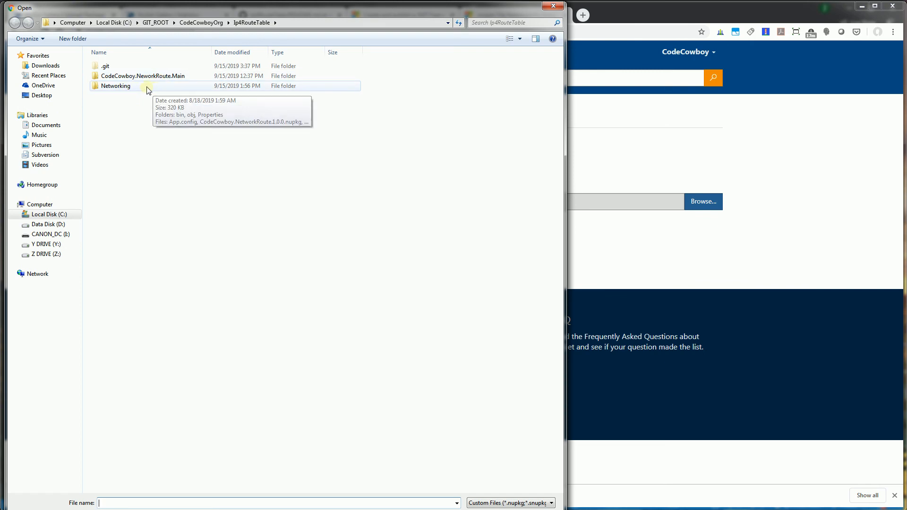
pyautogui.doubleClick(115, 86)
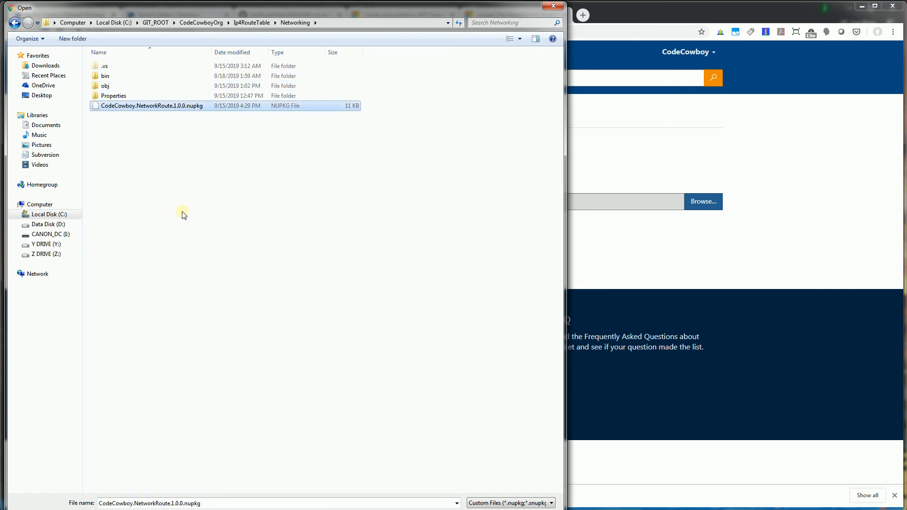
pyautogui.moveTo(170, 109)
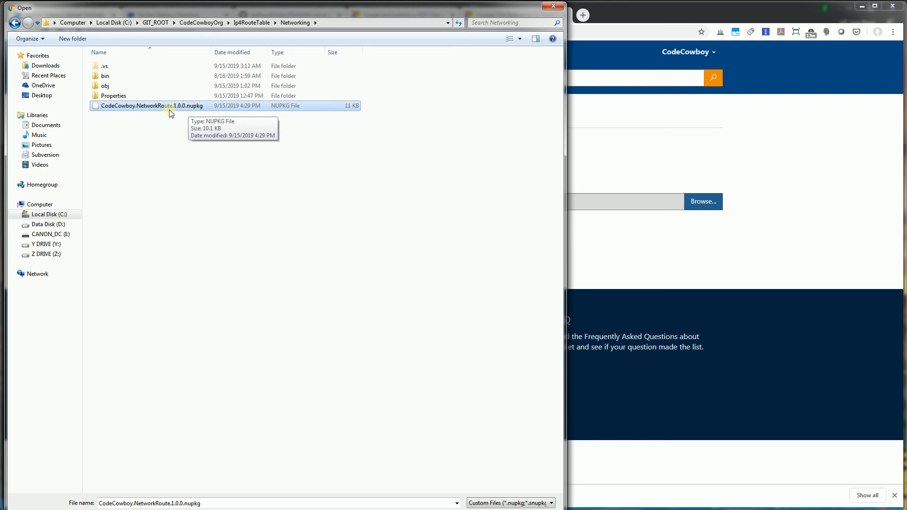
pyautogui.moveTo(191, 111)
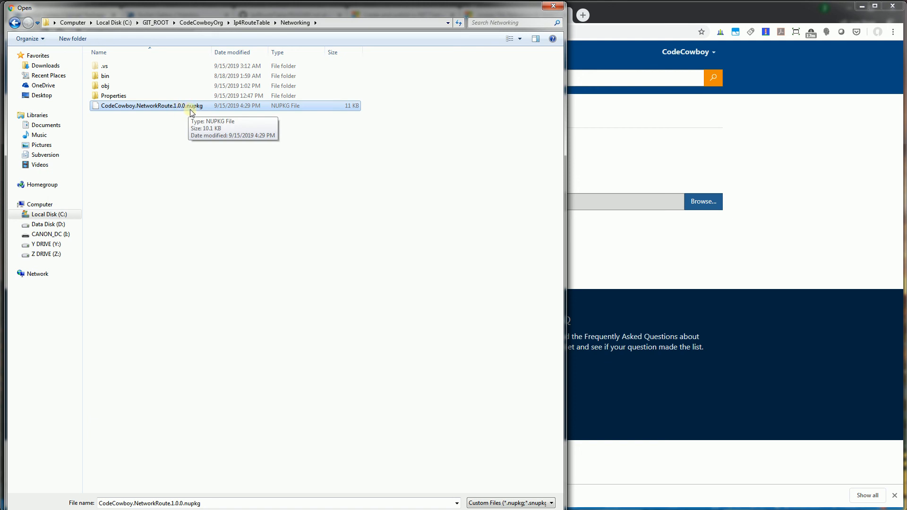
pyautogui.moveTo(155, 110)
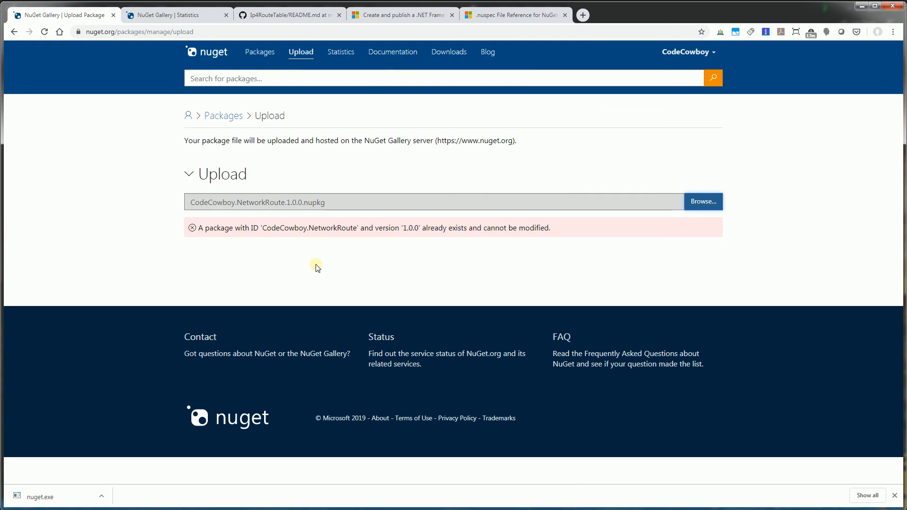
pyautogui.moveTo(440, 229)
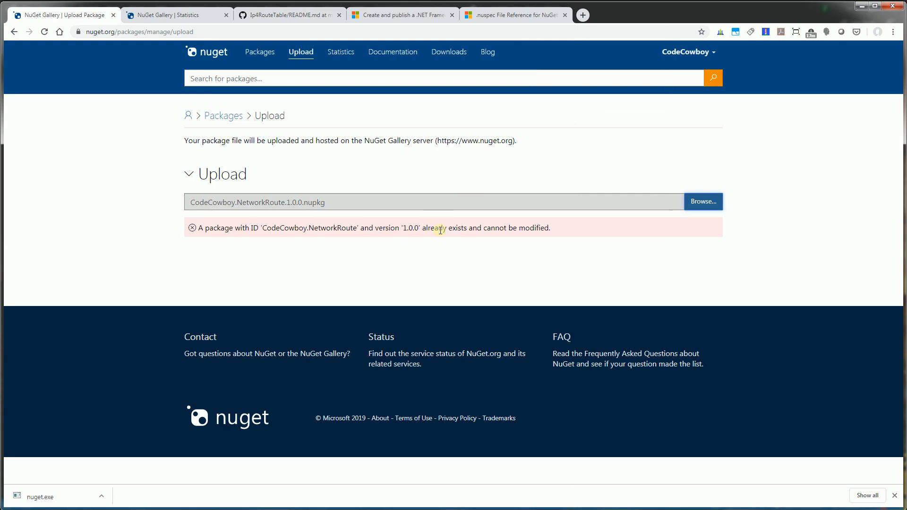
pyautogui.moveTo(185, 228)
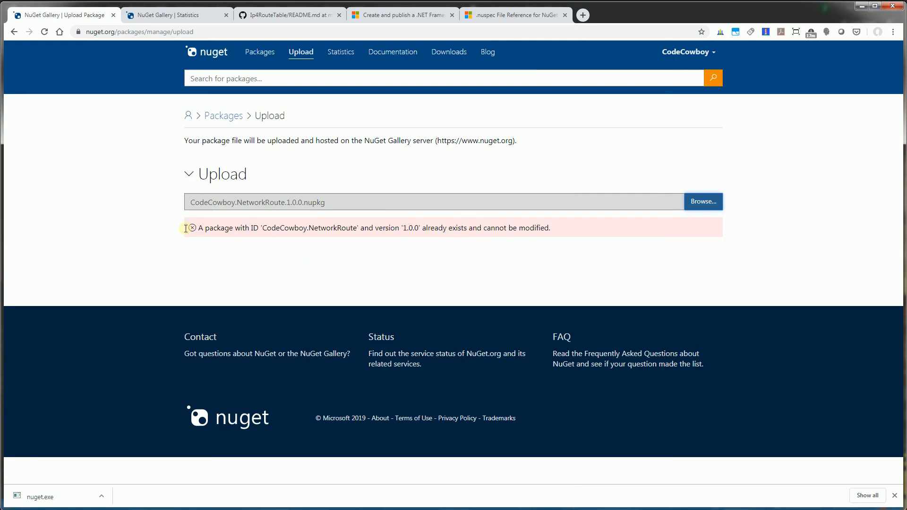
pyautogui.moveTo(480, 239)
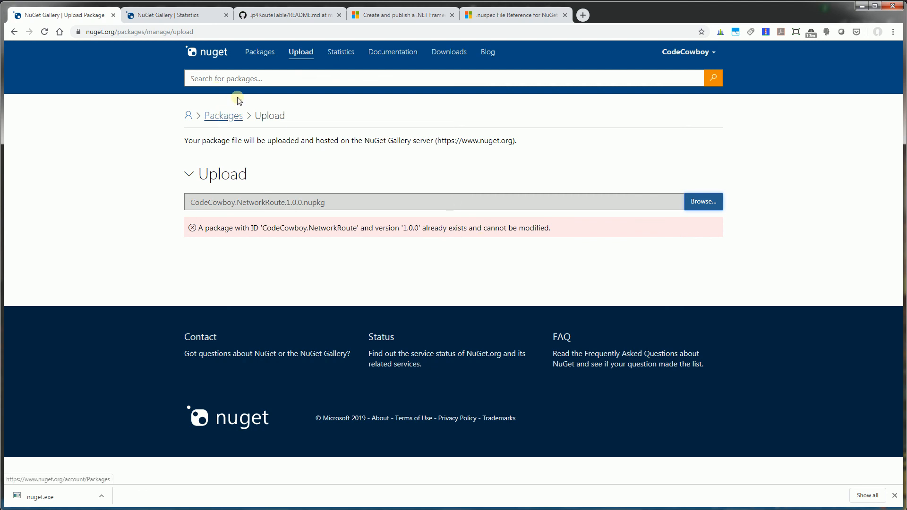
pyautogui.moveTo(260, 51)
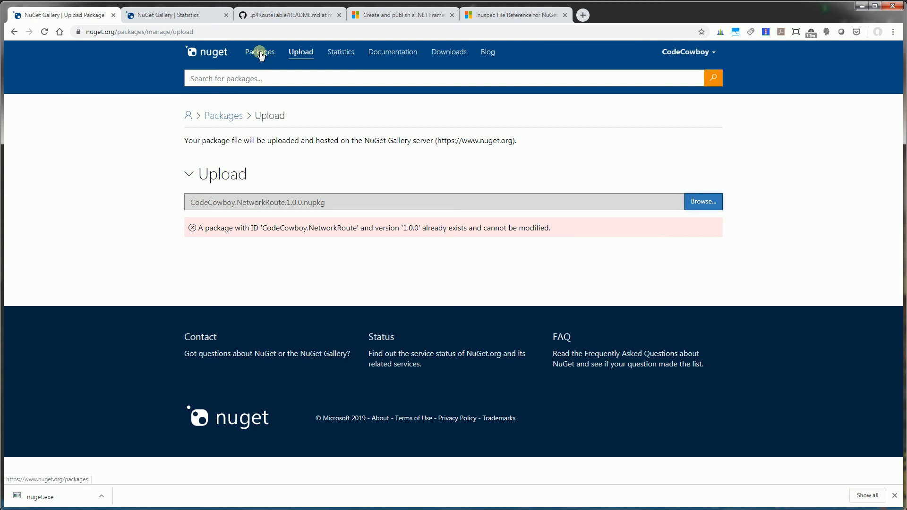
# Step: Open the CodeCowboy.NetworkRoute page, expand its README documentation, and scroll through it
pyautogui.click(259, 51)
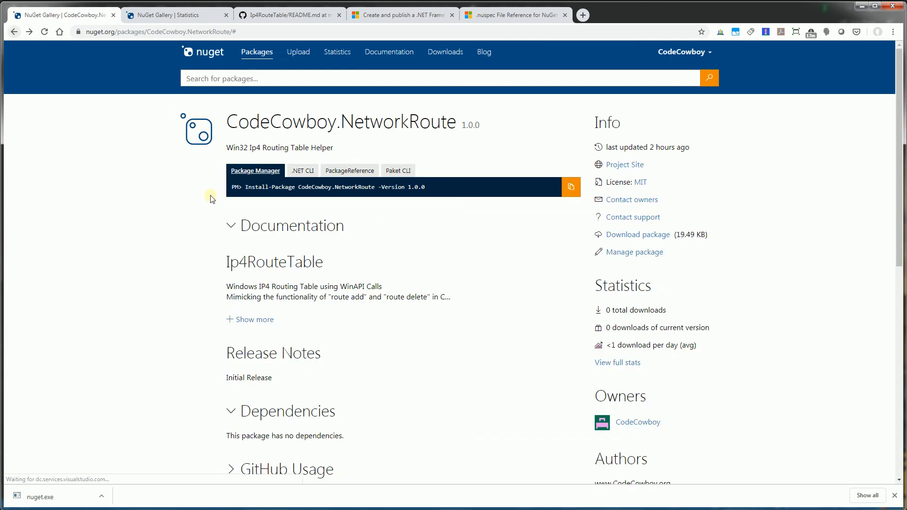
pyautogui.moveTo(134, 193)
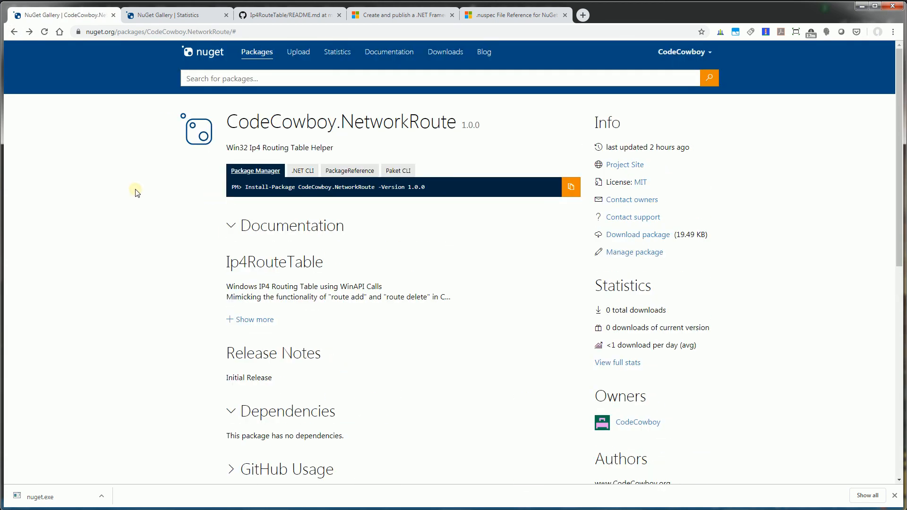
pyautogui.click(254, 319)
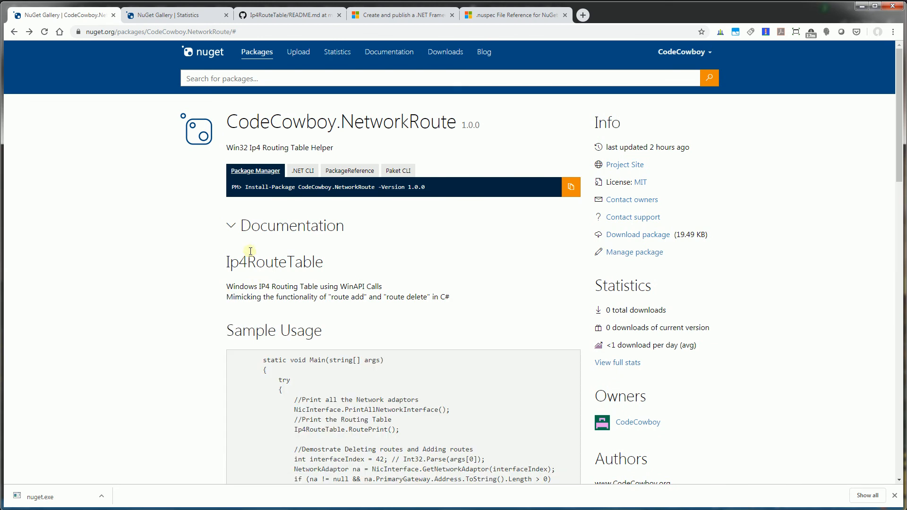
pyautogui.scroll(-3)
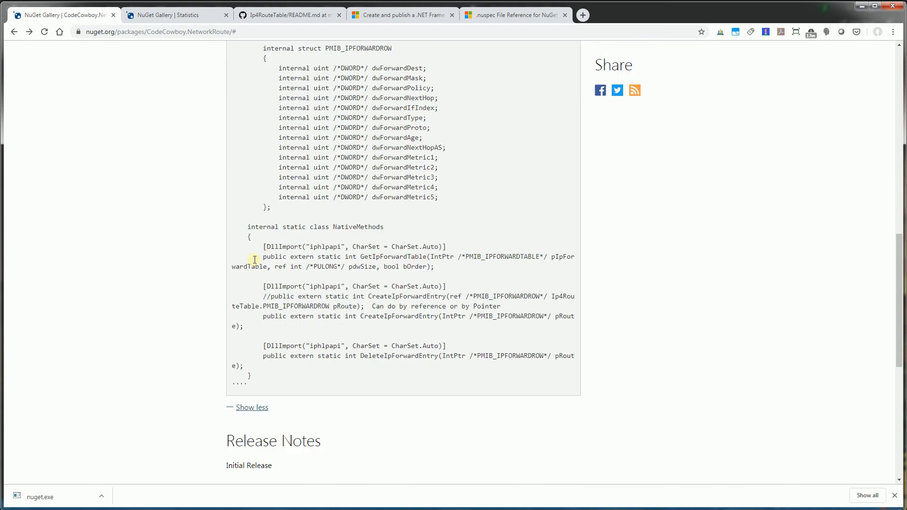
pyautogui.scroll(-3)
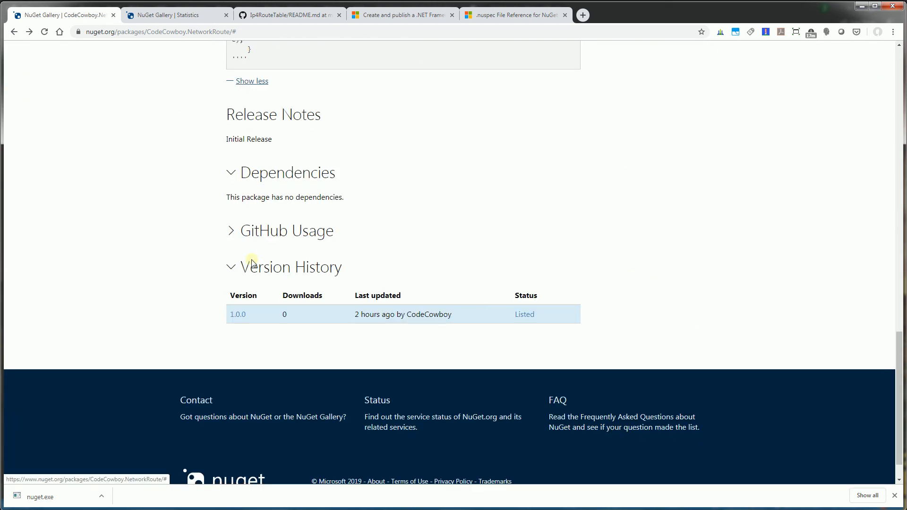
pyautogui.scroll(3)
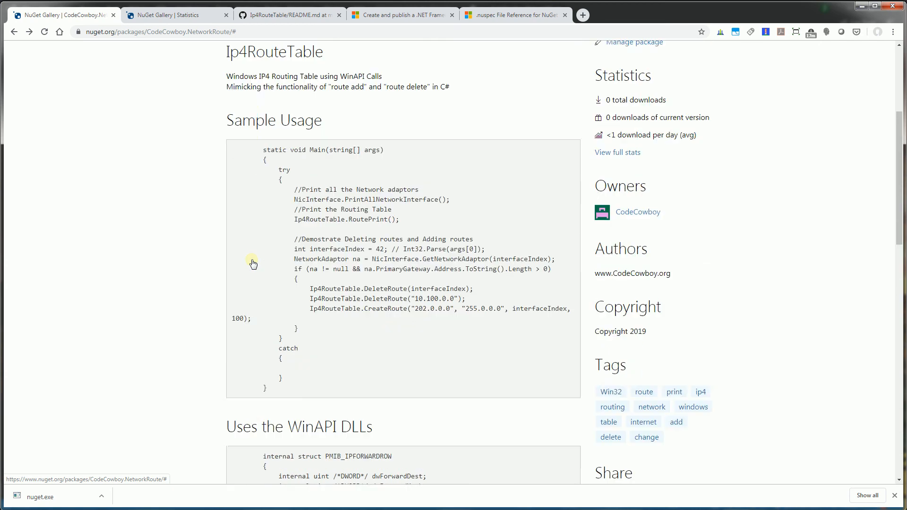
pyautogui.scroll(3)
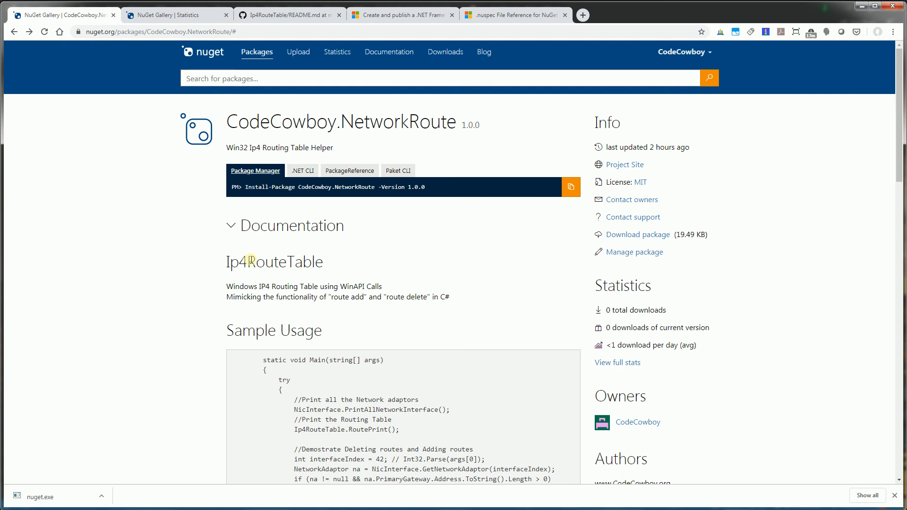
pyautogui.moveTo(471, 301)
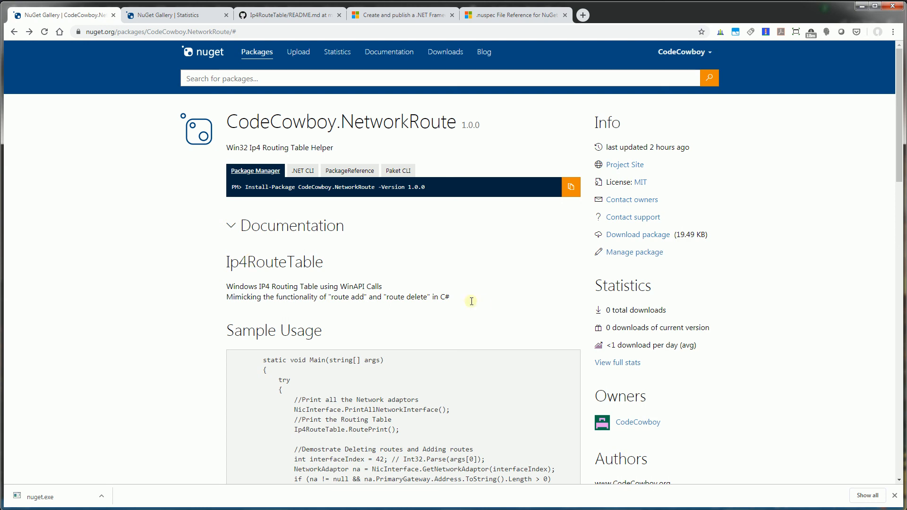